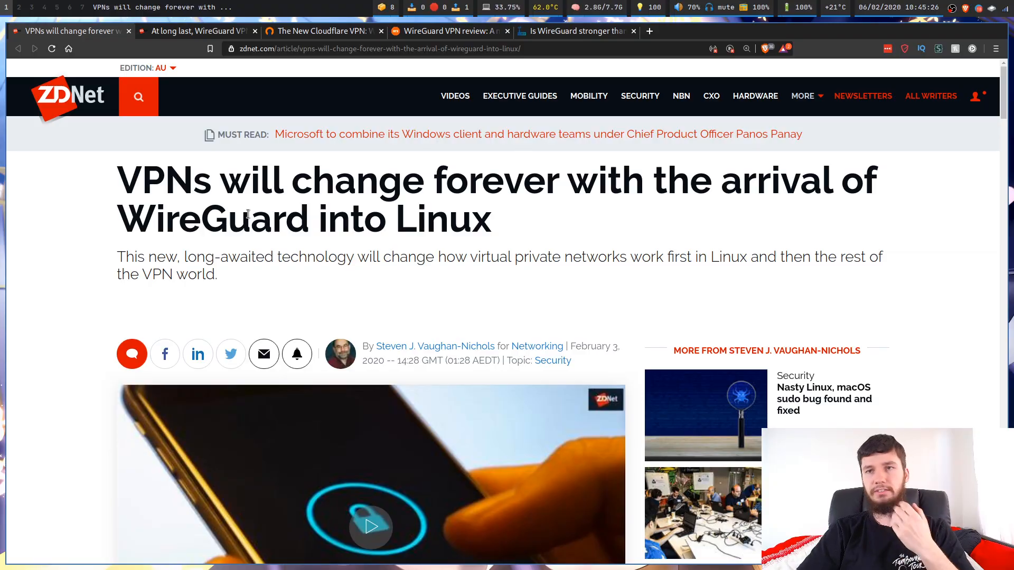
mouse_move(443, 319)
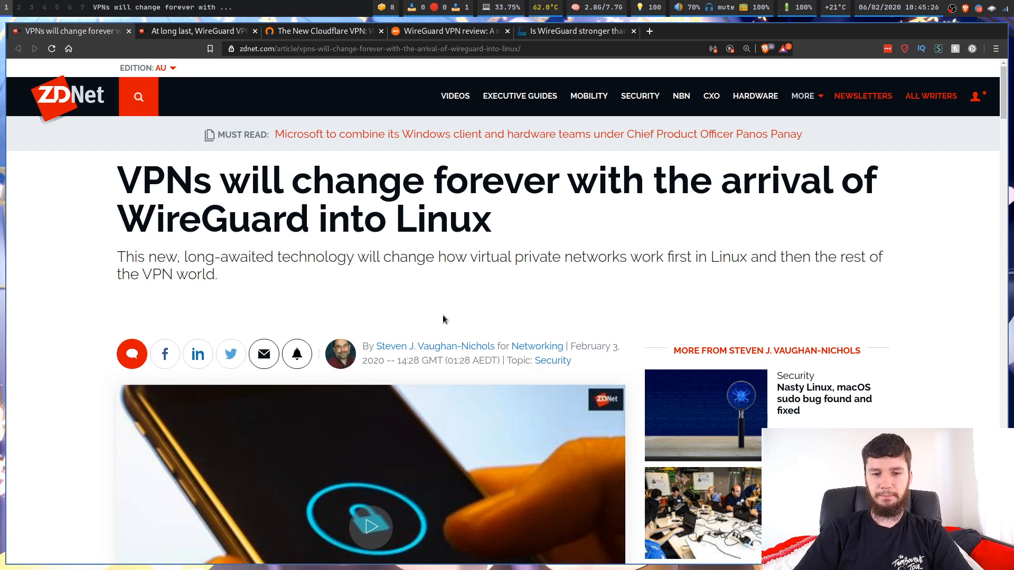
mouse_move(480, 349)
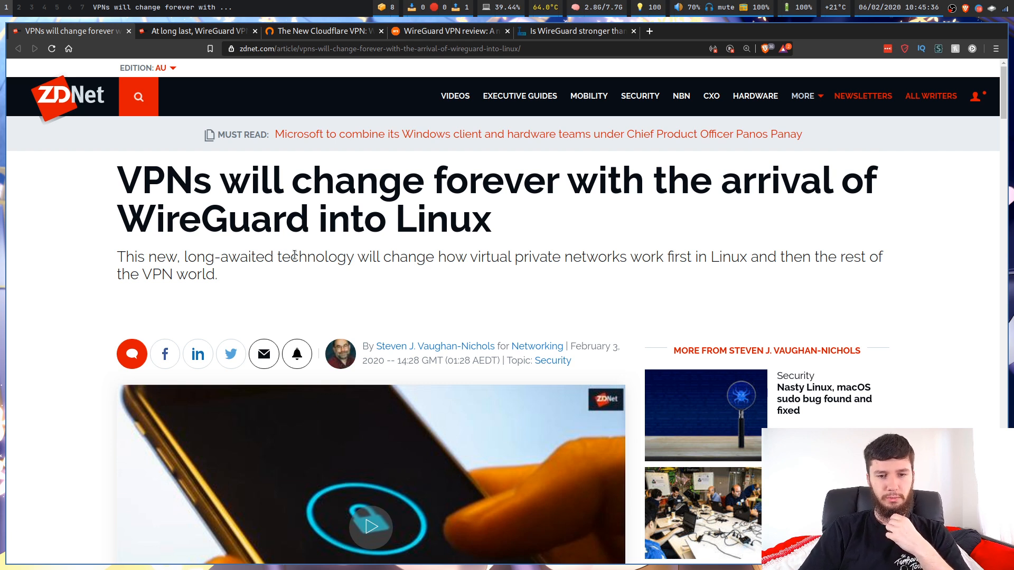
mouse_move(534, 276)
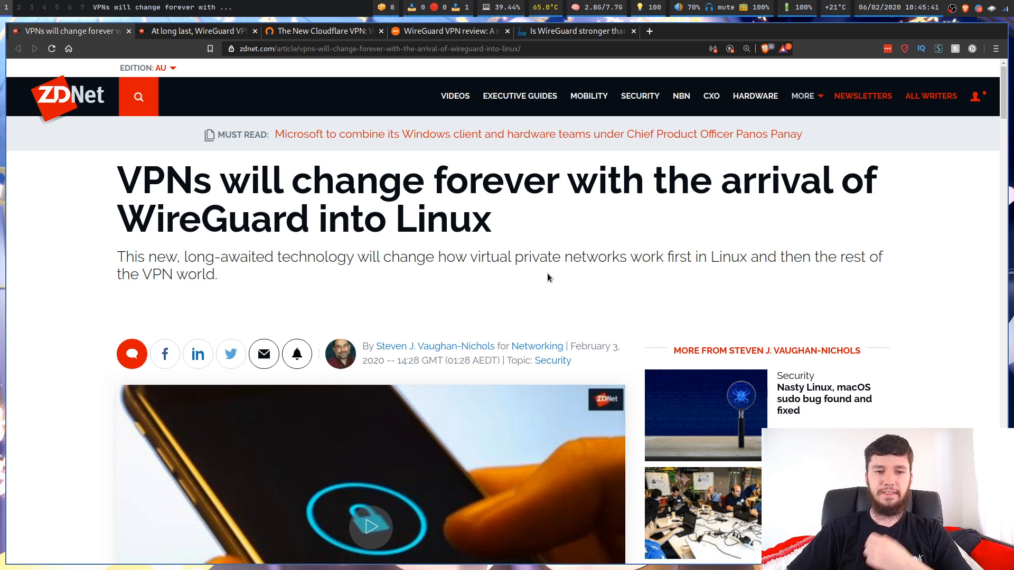
Scroll past the video to the article's opening paragraph
scroll("down", 3)
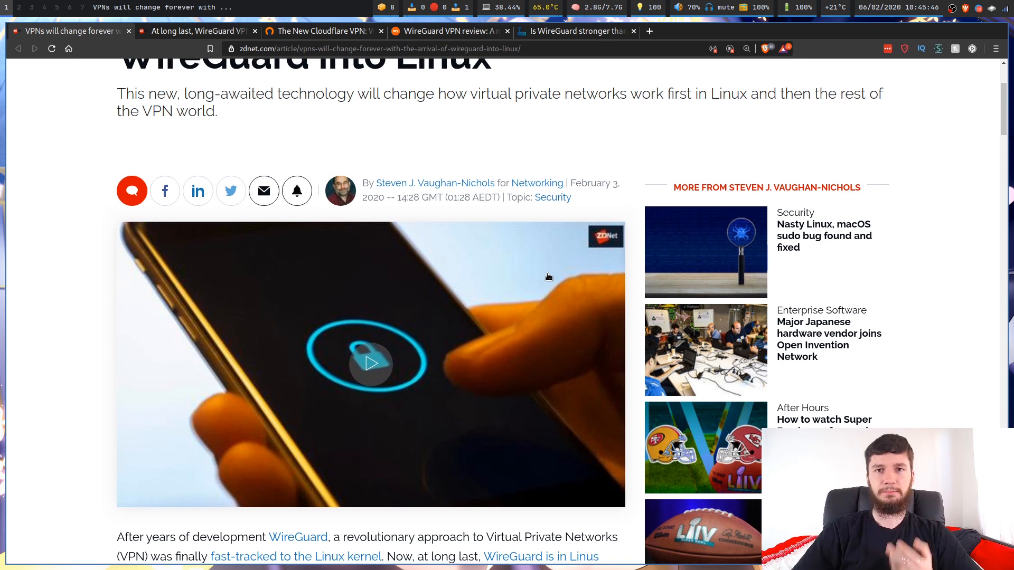
Scroll down to the paragraphs on StrongVPN, Mullvad VPN adoption and the GPL licence
scroll("down", 3)
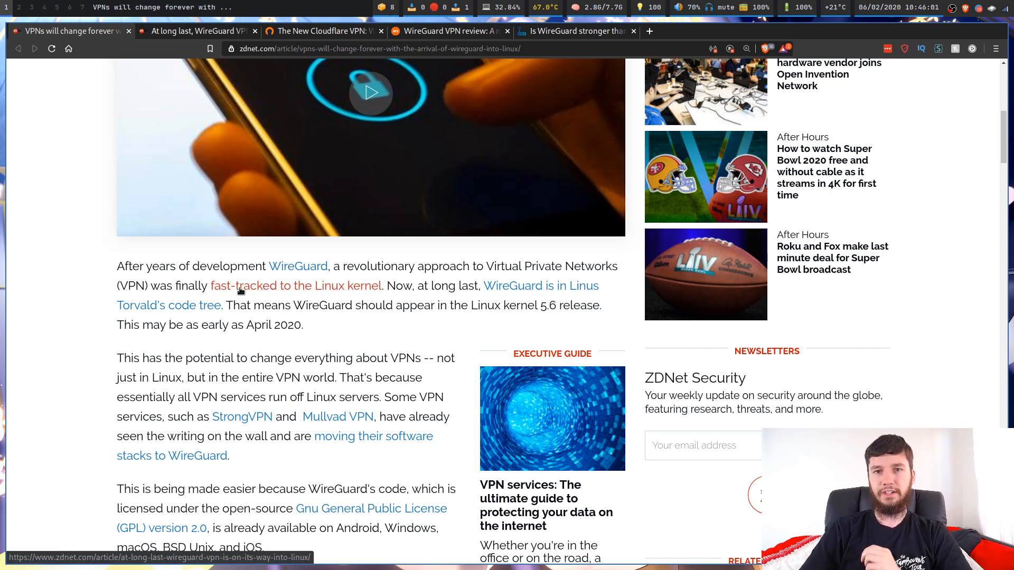
scroll("down", 3)
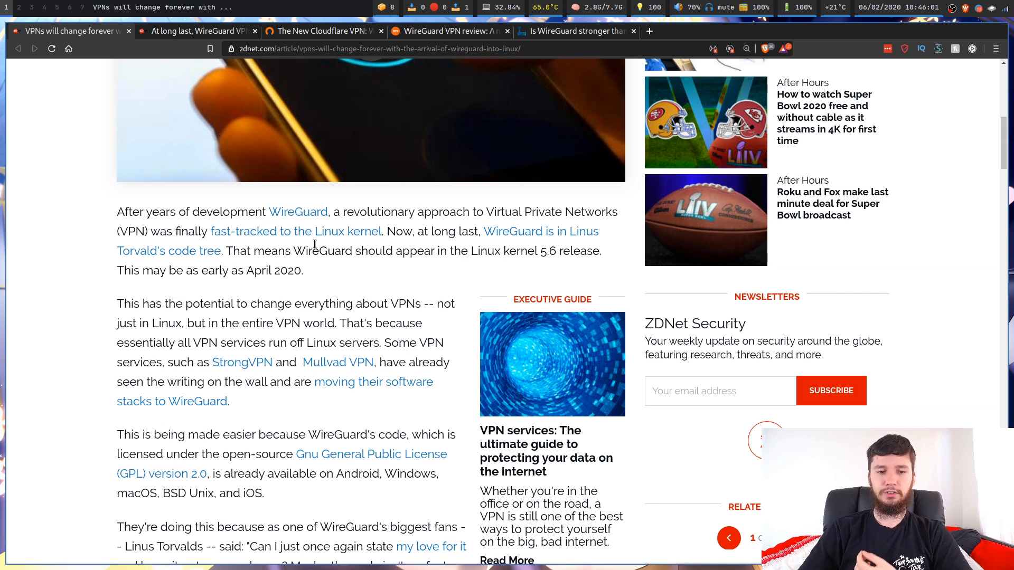
mouse_move(297, 265)
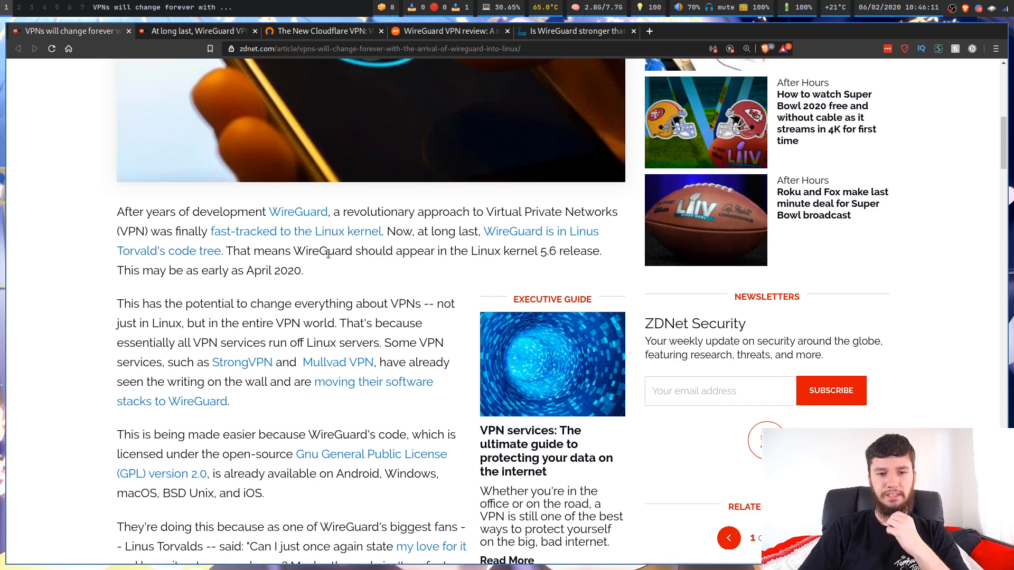
scroll("down", 3)
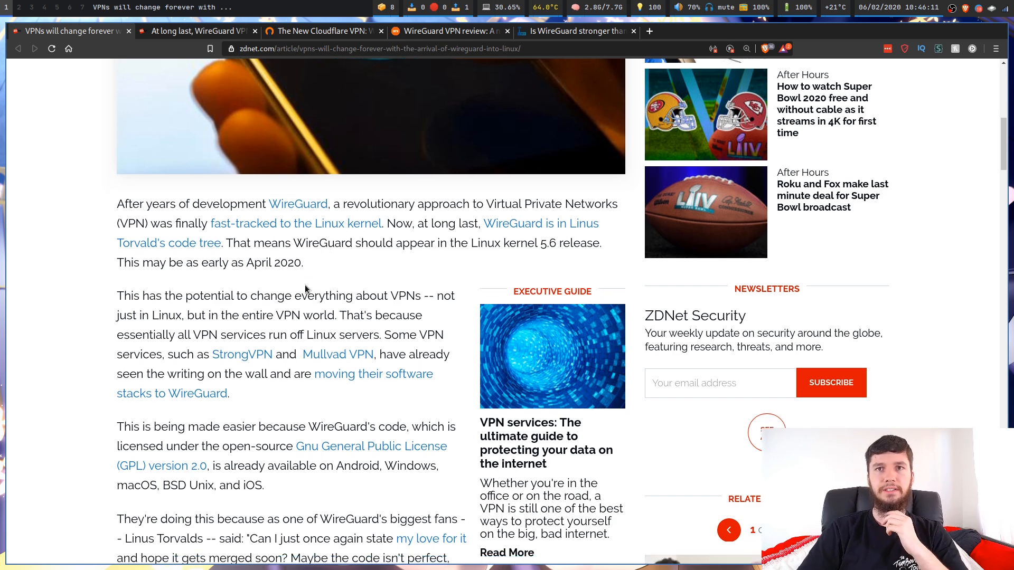
scroll("down", 3)
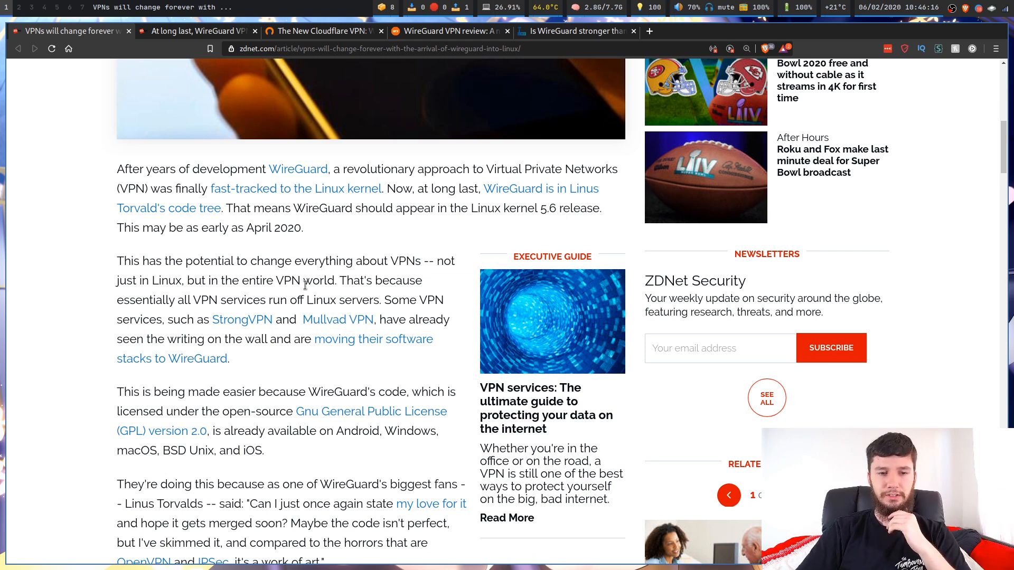
mouse_move(214, 258)
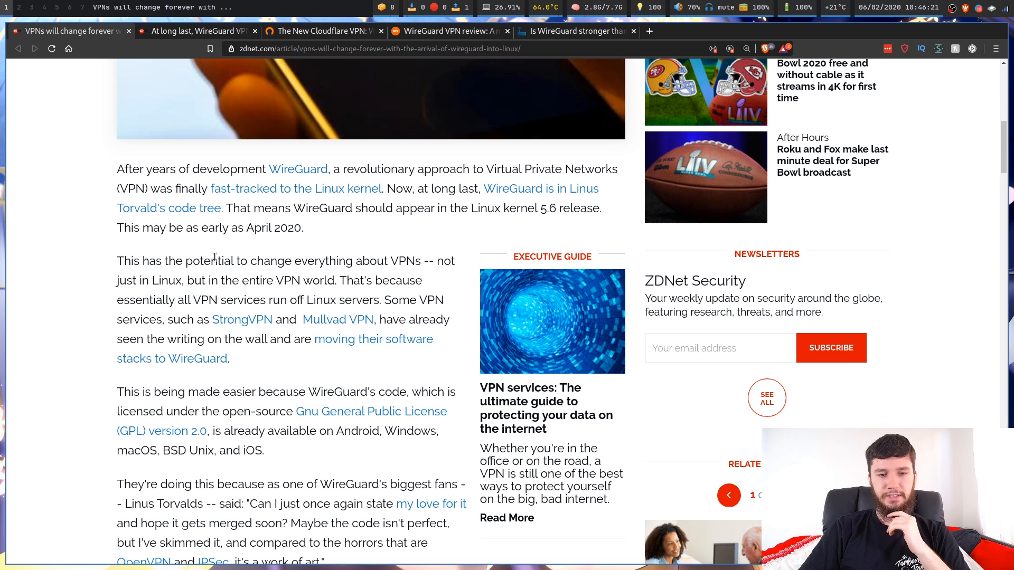
scroll("down", 3)
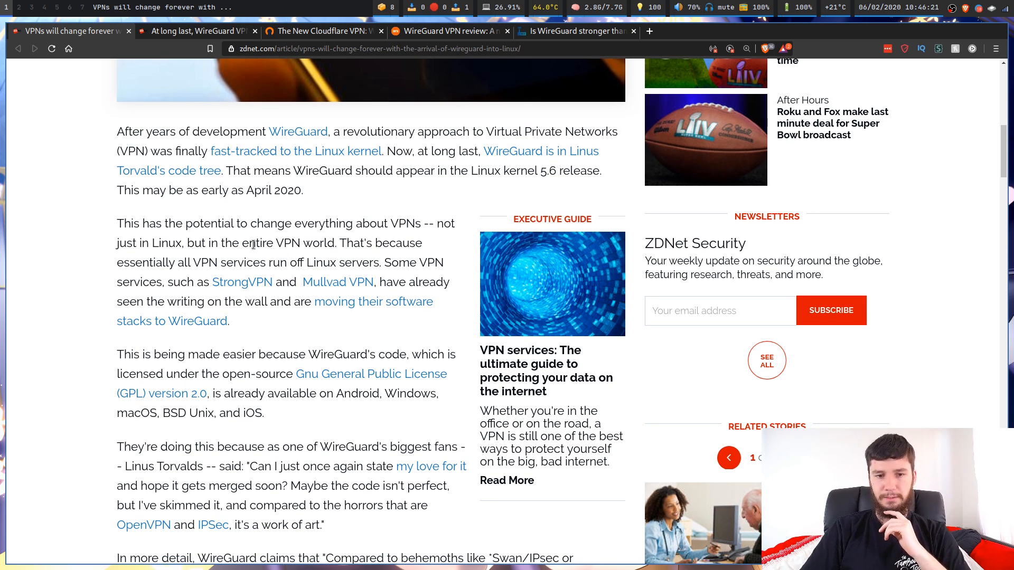
mouse_move(259, 267)
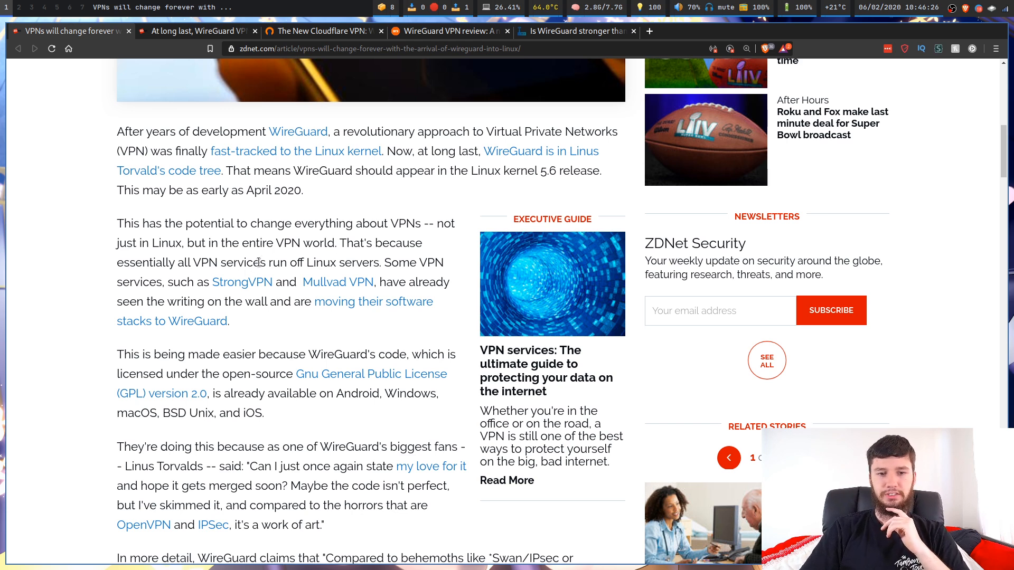
mouse_move(284, 256)
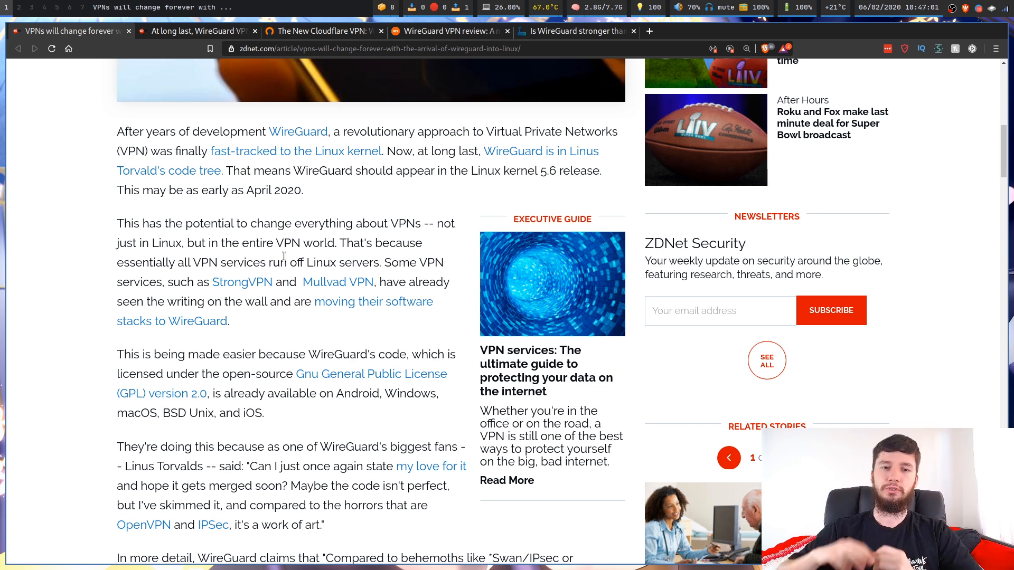
mouse_move(474, 257)
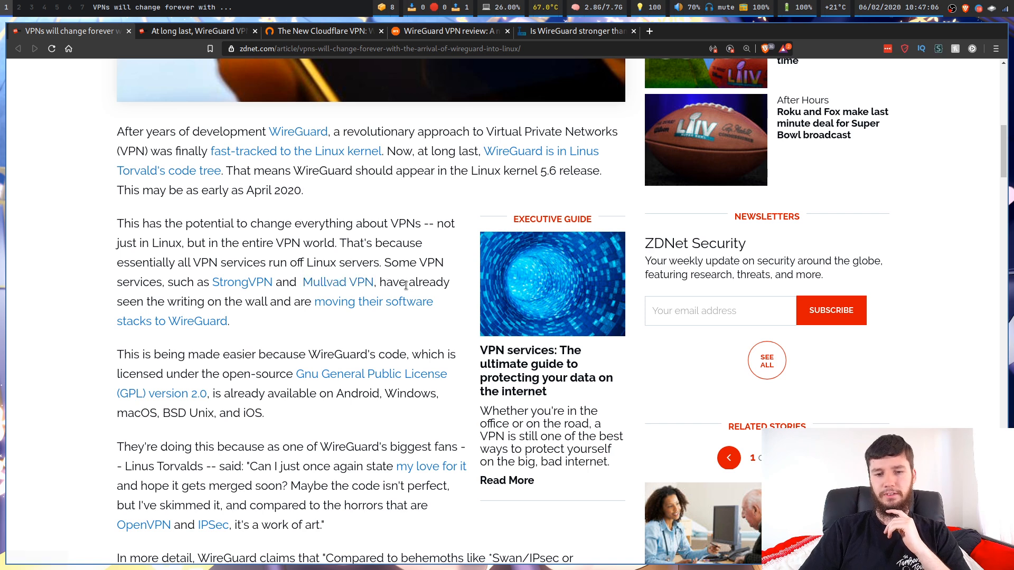
mouse_move(326, 302)
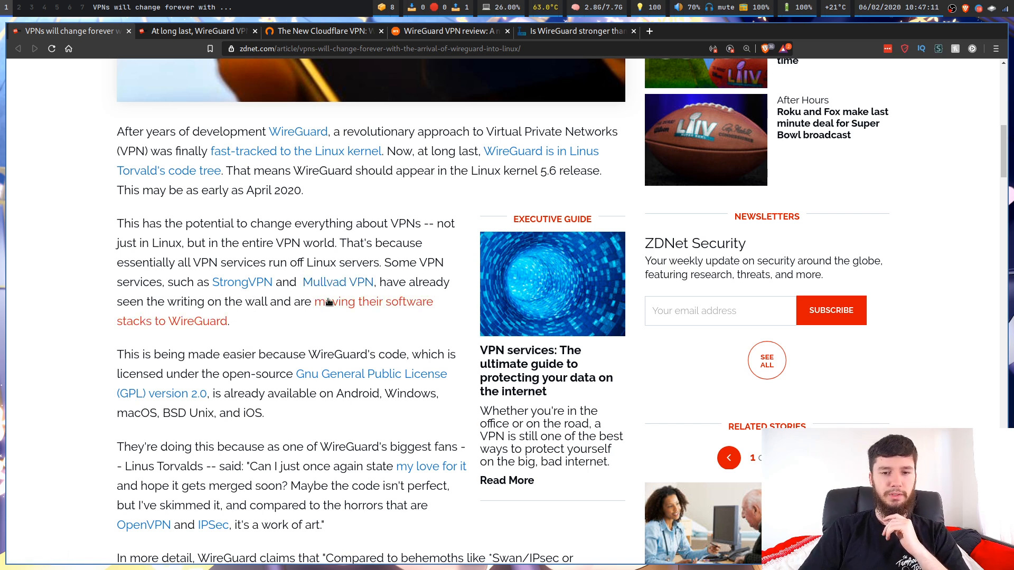
Scroll to the Torvalds quote and the 4,000 versus 100,000+ line codebase comparison
scroll("down", 3)
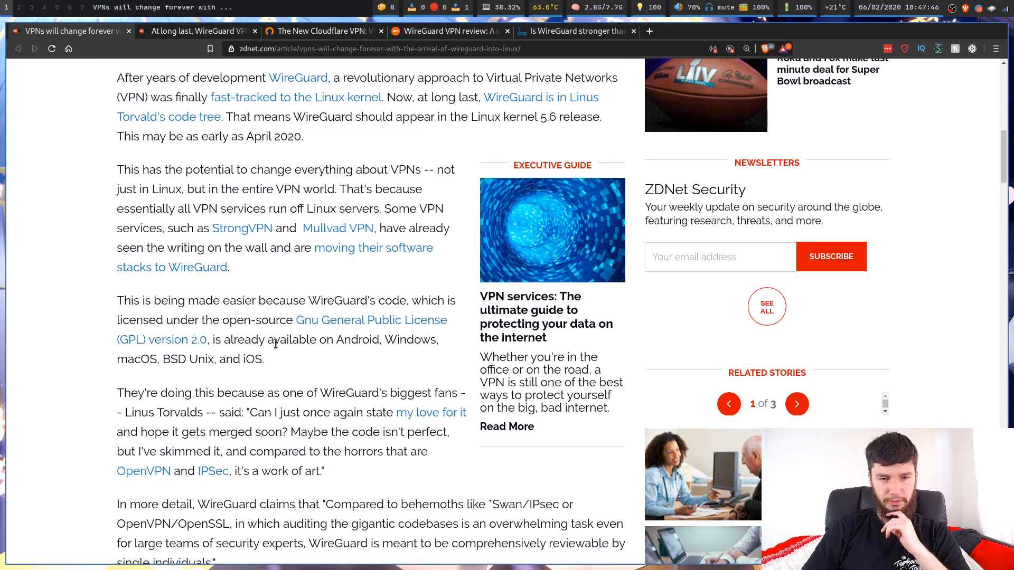
mouse_move(217, 372)
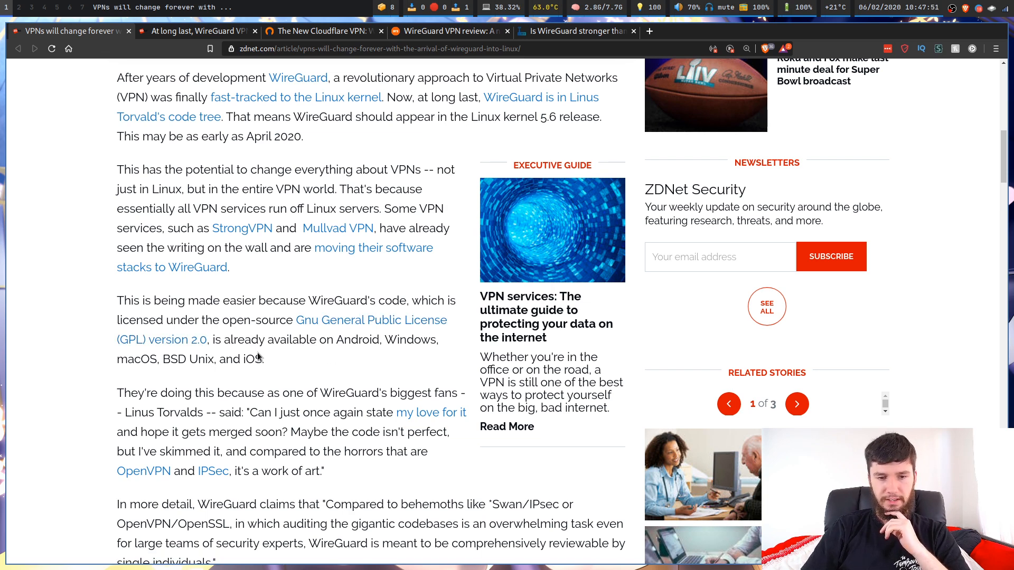
mouse_move(248, 352)
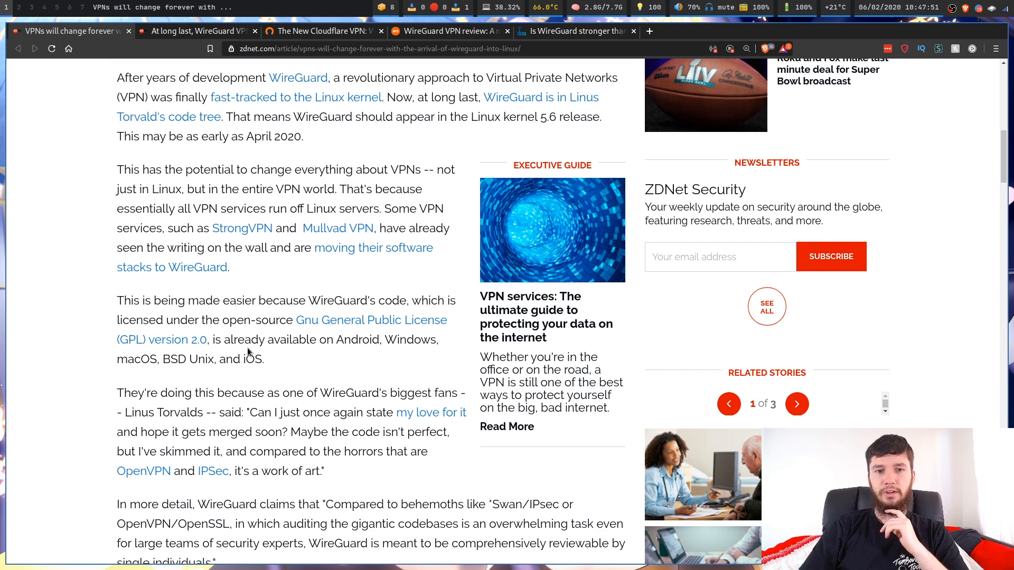
mouse_move(261, 269)
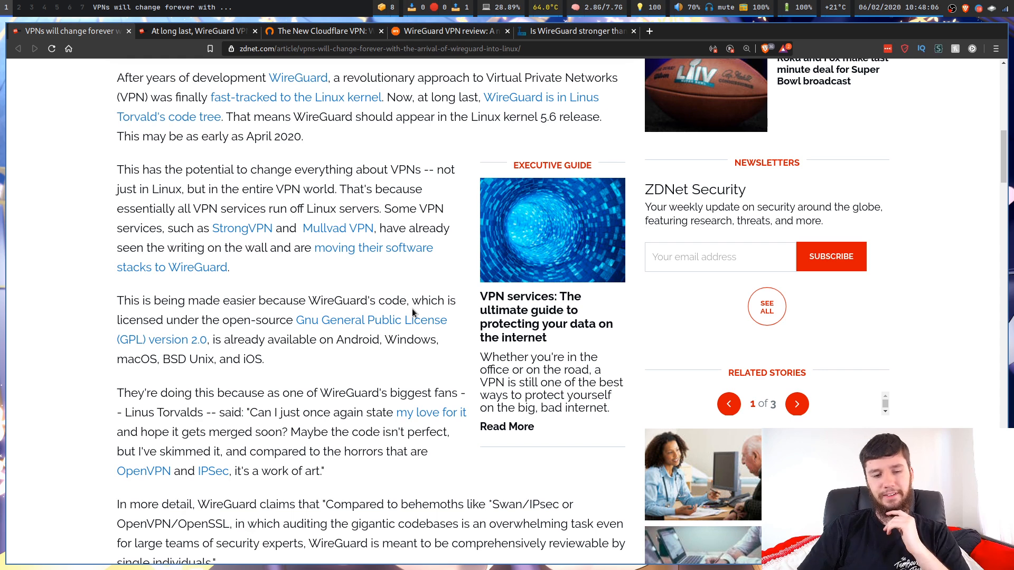
scroll("down", 3)
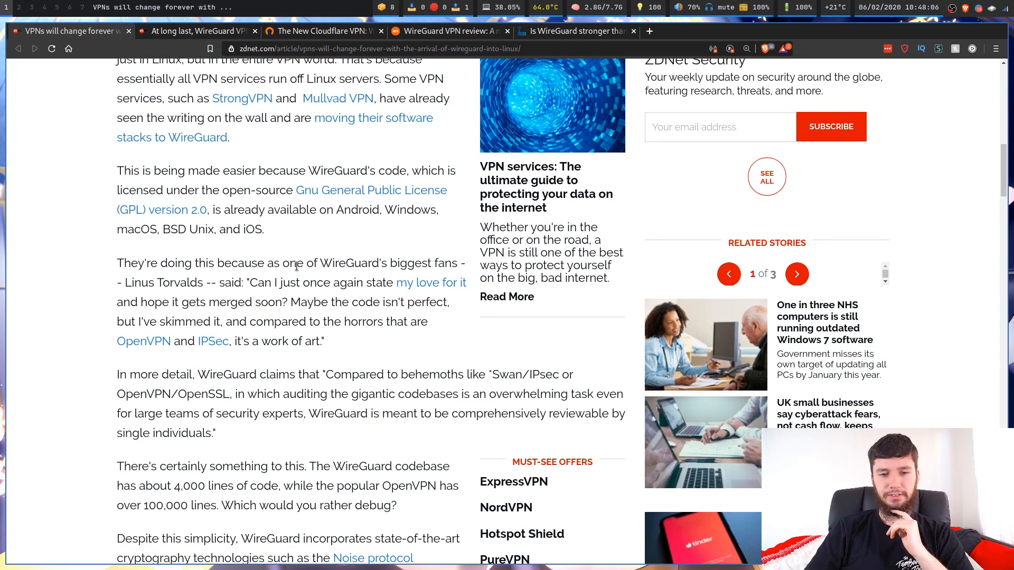
mouse_move(176, 277)
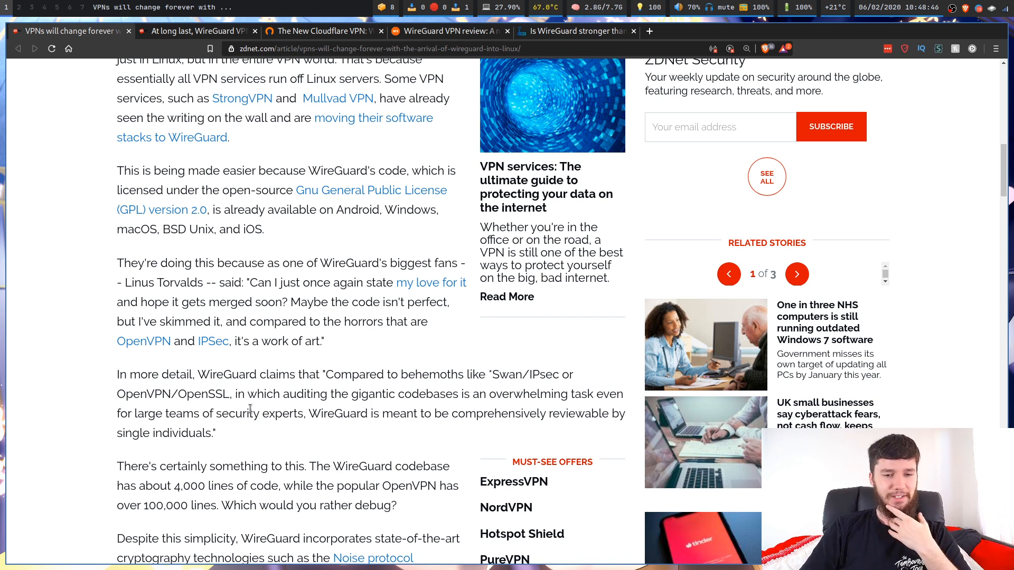
Scroll to the cryptography paragraph (Noise, Curve25519, ChaCha20) and Donenfeld's 1.0 comments
scroll("down", 3)
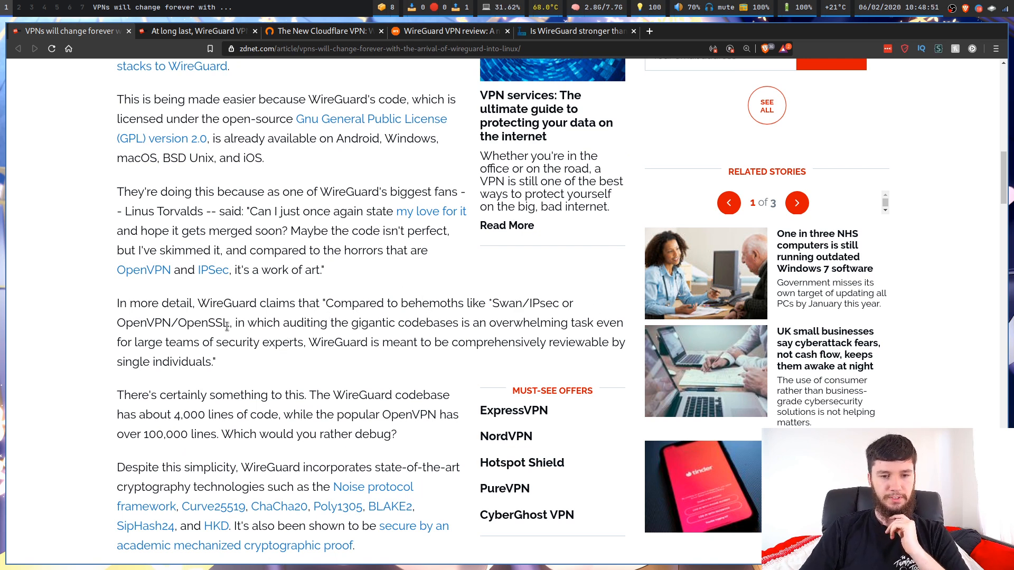
mouse_move(333, 319)
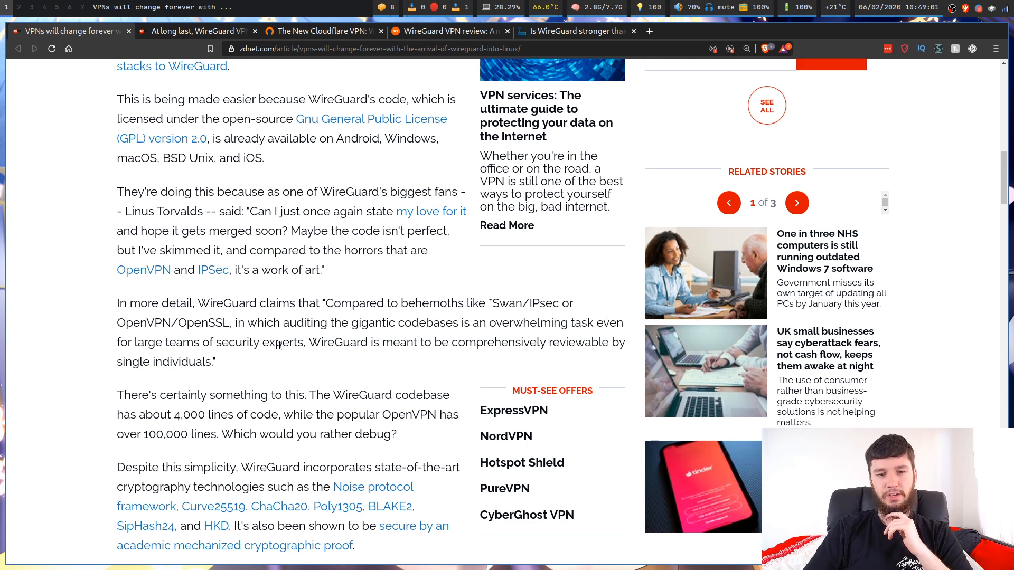
mouse_move(560, 346)
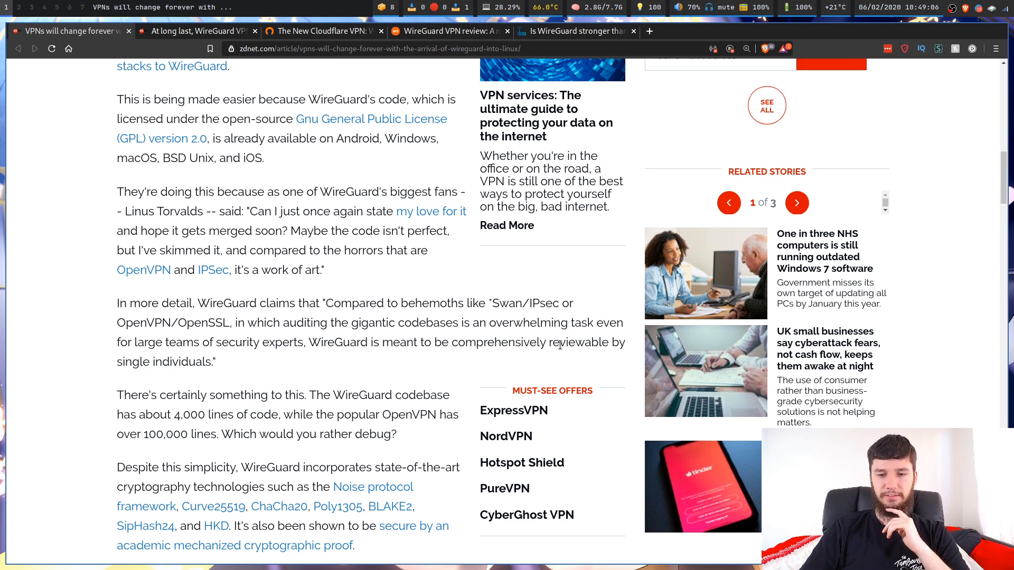
mouse_move(414, 354)
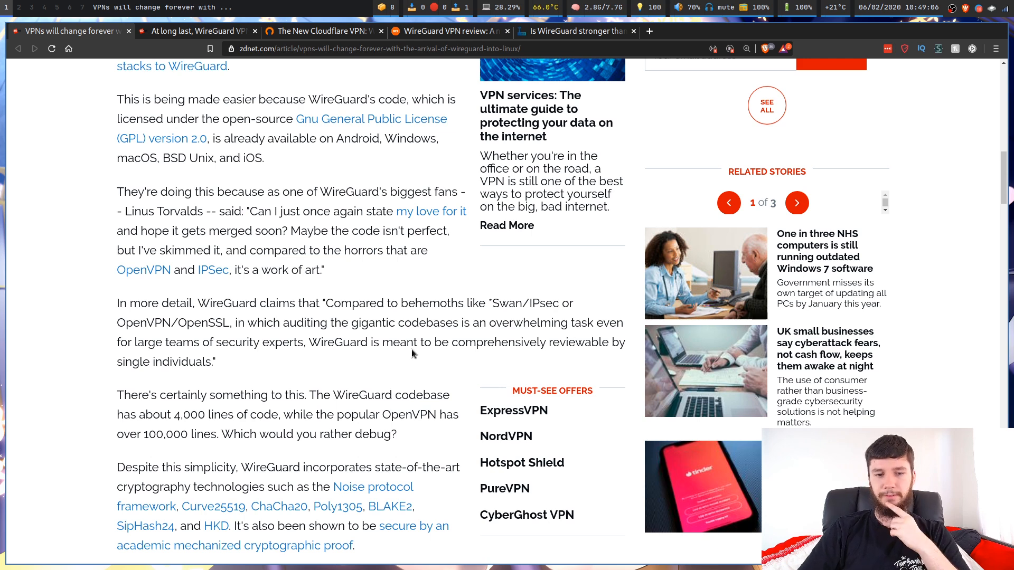
scroll("down", 3)
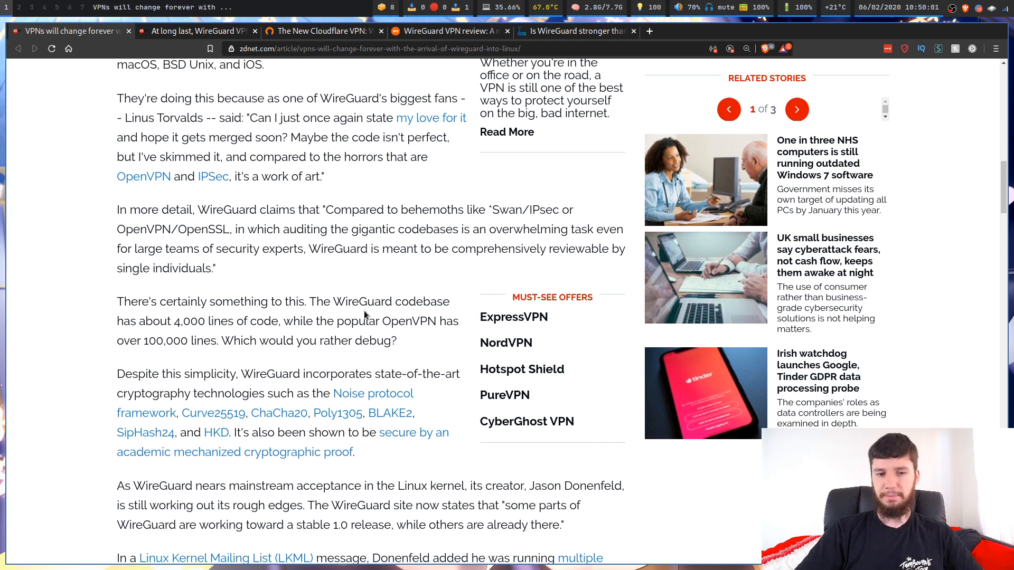
scroll("down", 3)
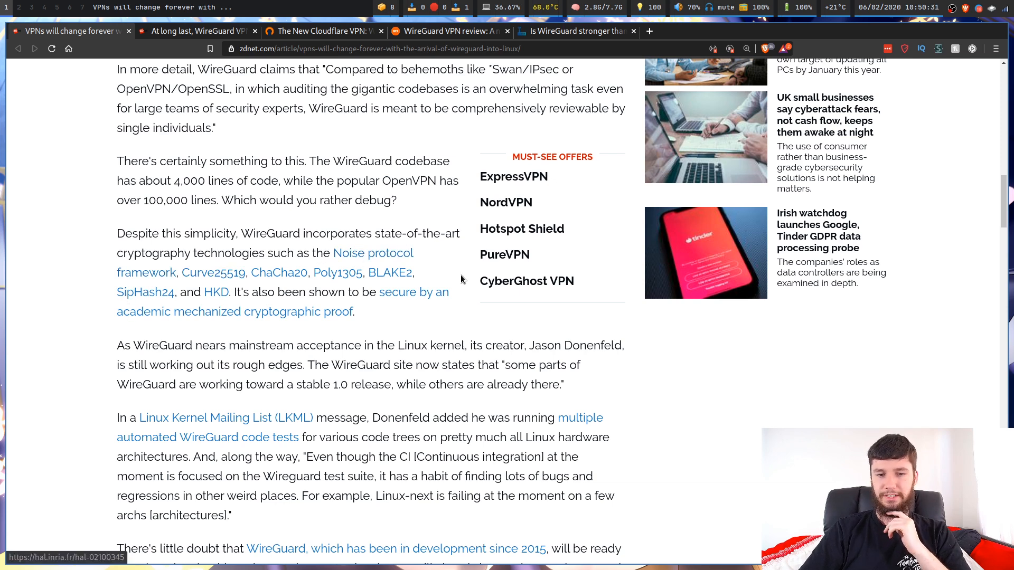
scroll("down", 3)
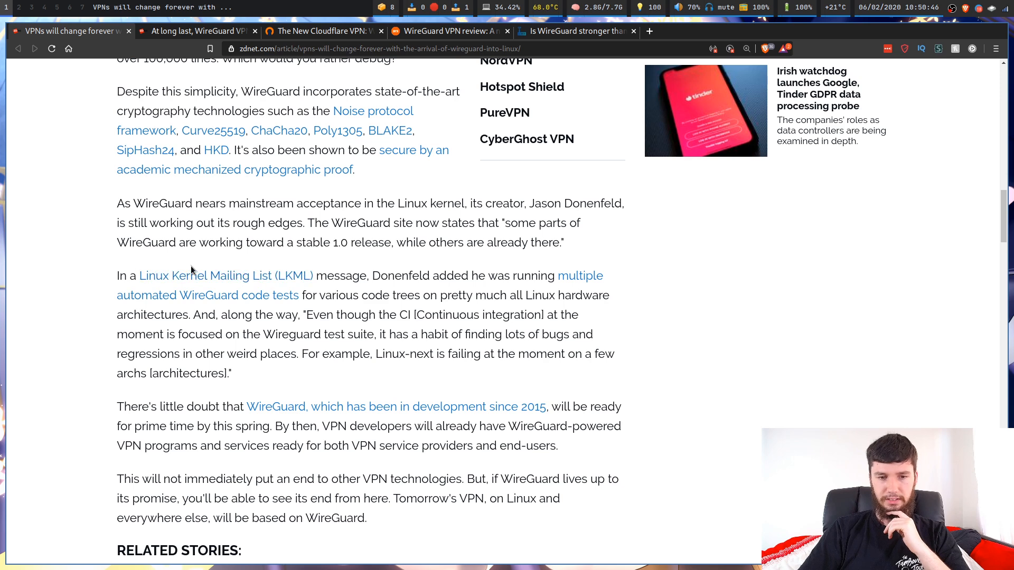
mouse_move(418, 266)
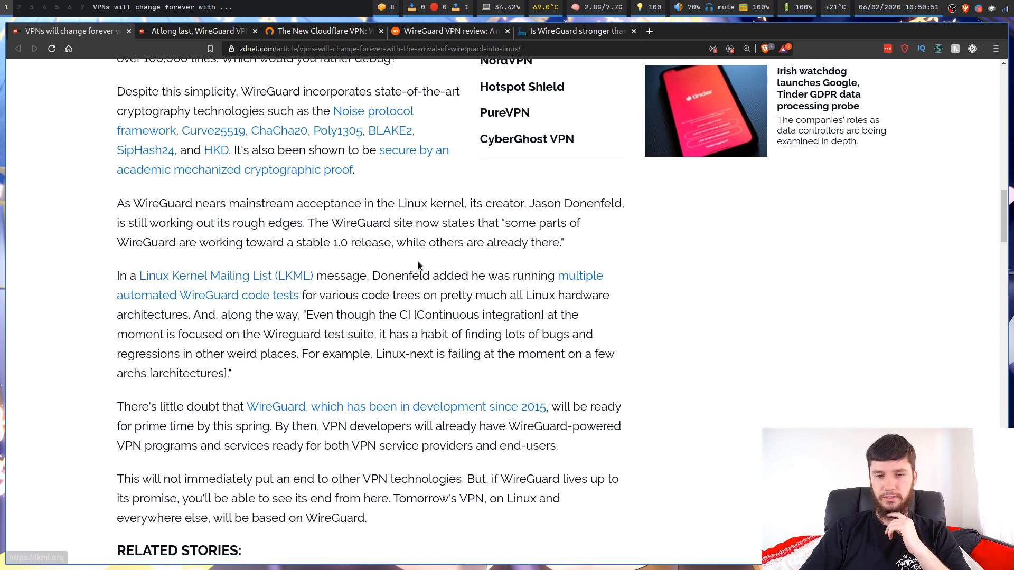
mouse_move(271, 298)
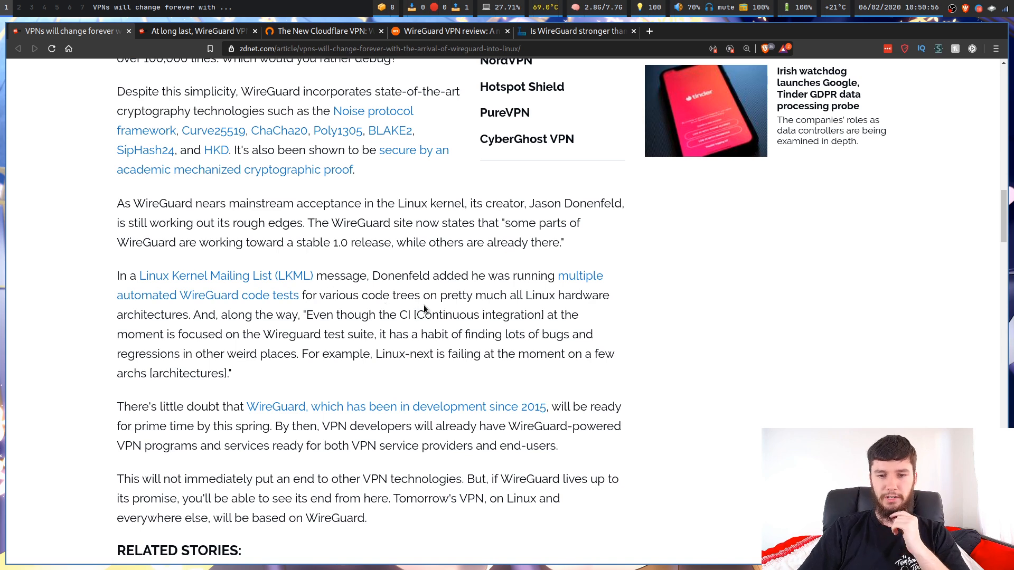
mouse_move(177, 315)
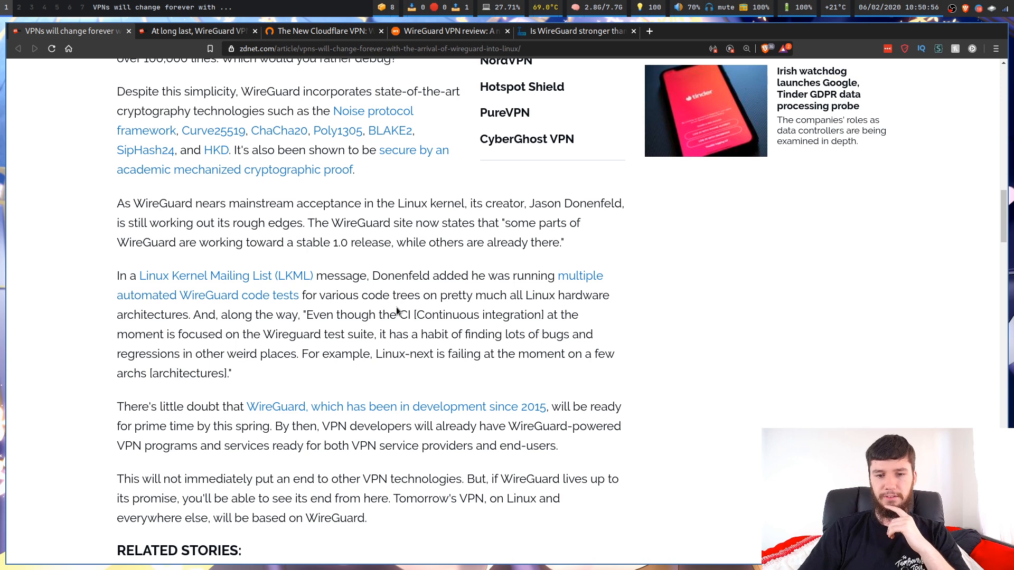
mouse_move(172, 329)
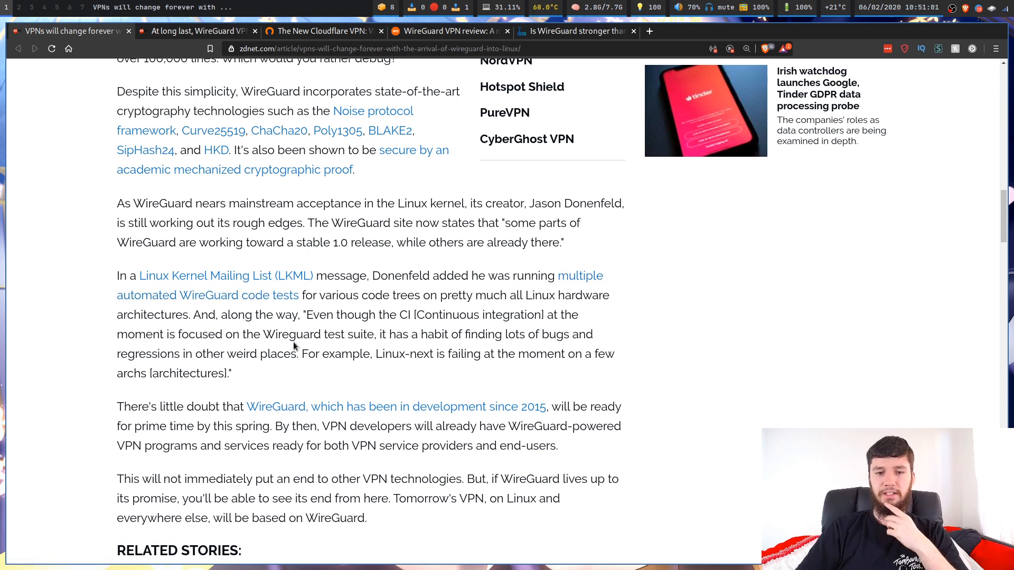
mouse_move(528, 335)
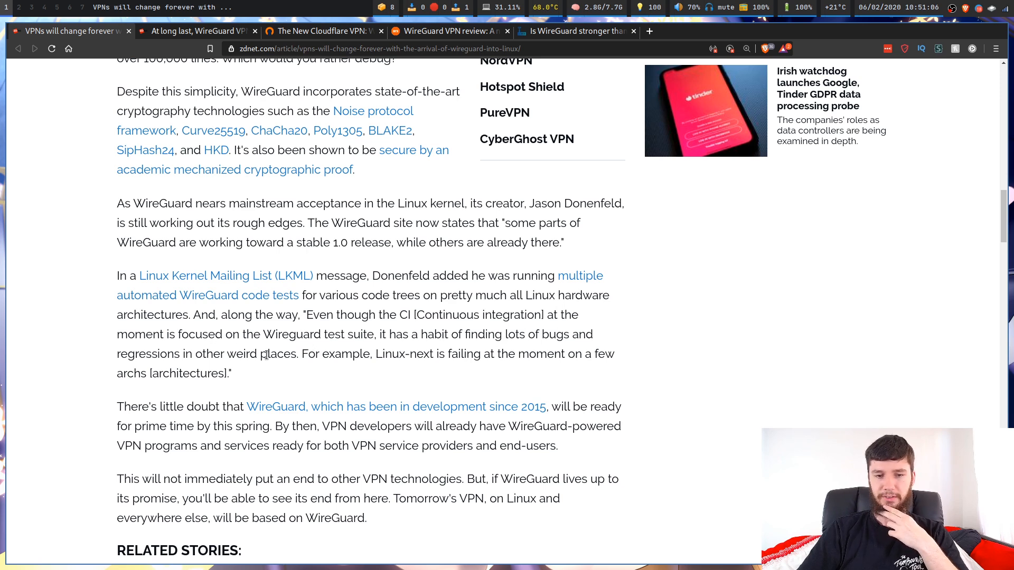
mouse_move(407, 347)
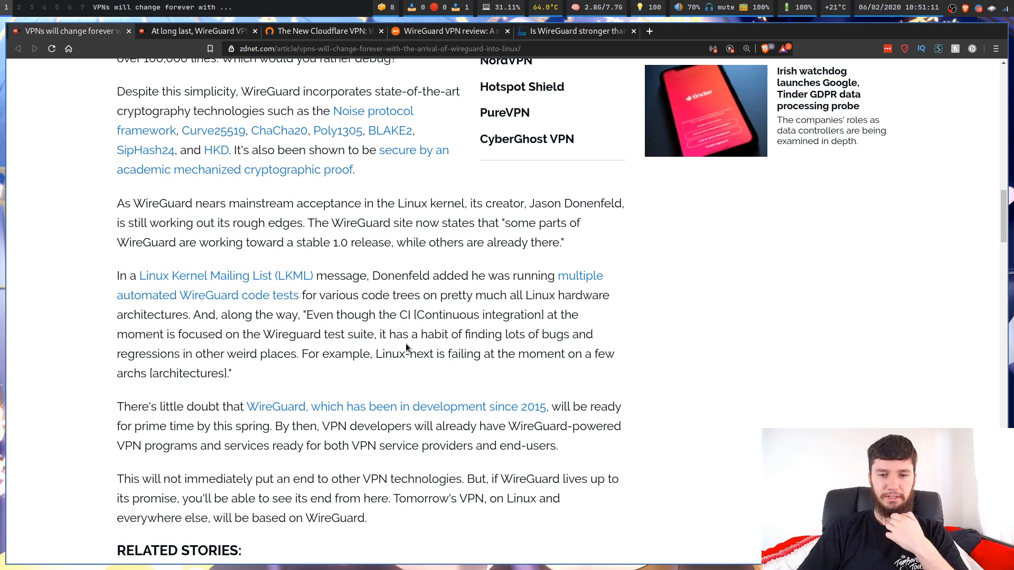
mouse_move(649, 352)
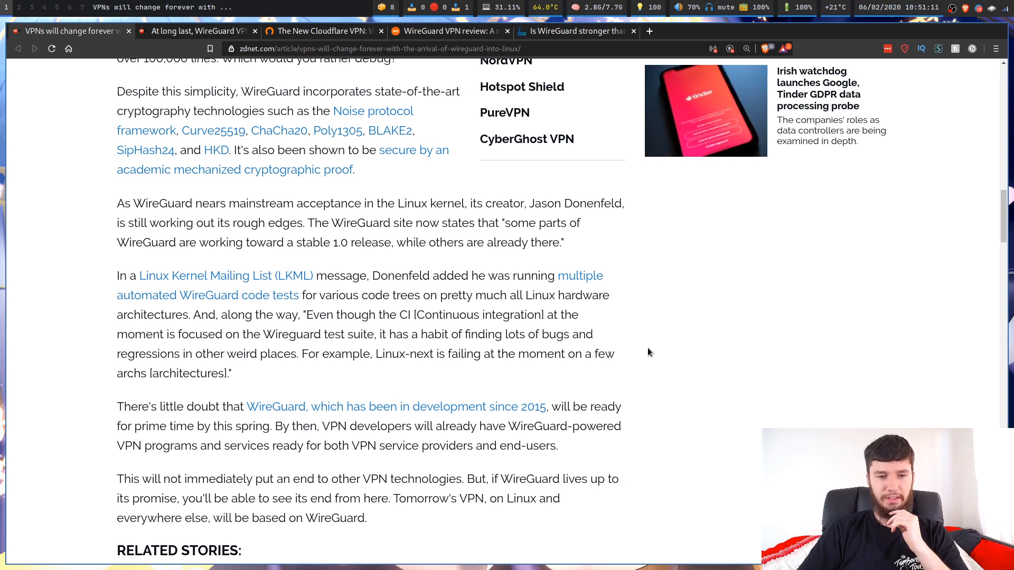
mouse_move(482, 290)
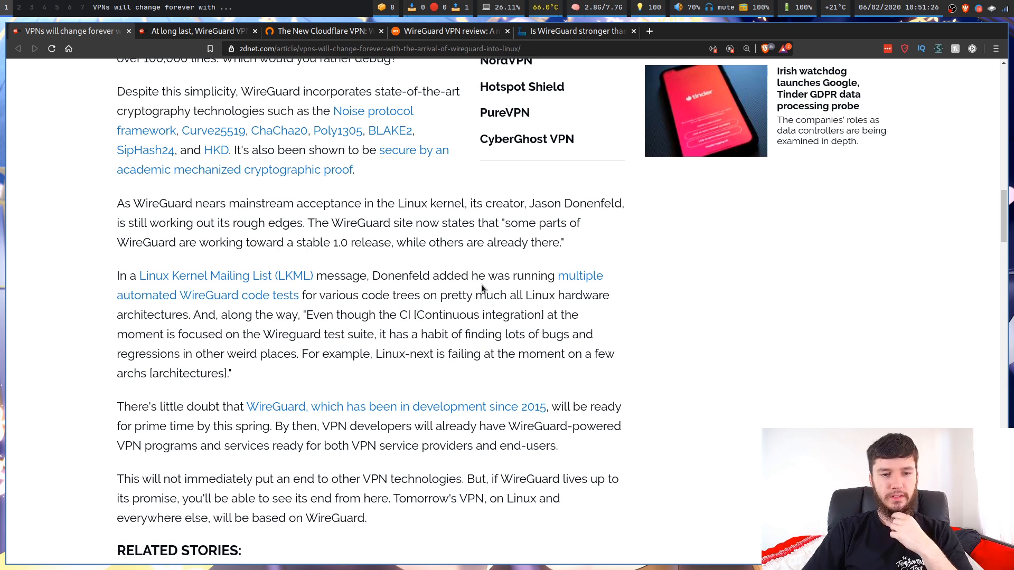
Scroll to Related Stories, then switch to the 'At long last, WireGuard VPN' tab
scroll("down", 3)
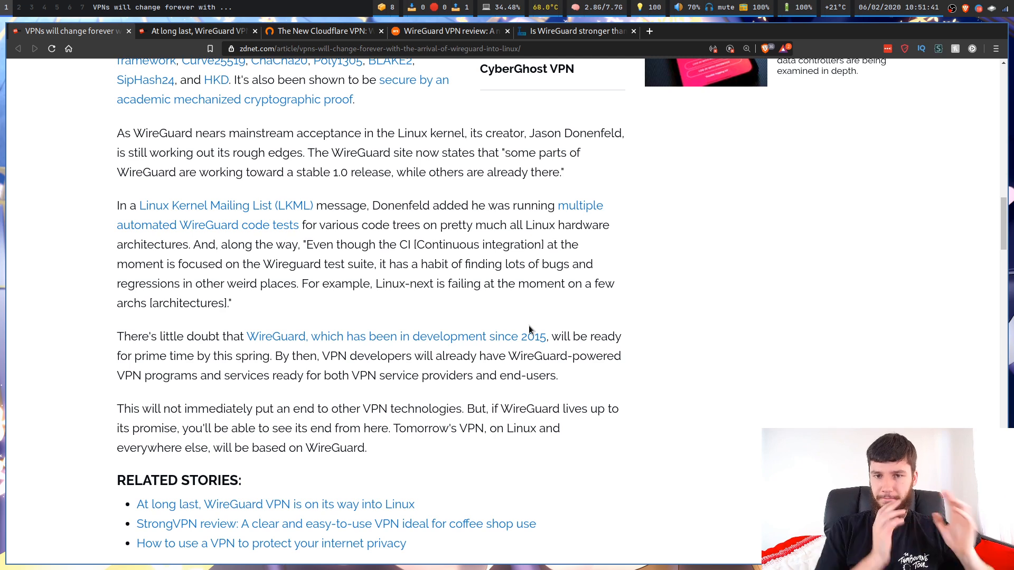
mouse_move(582, 334)
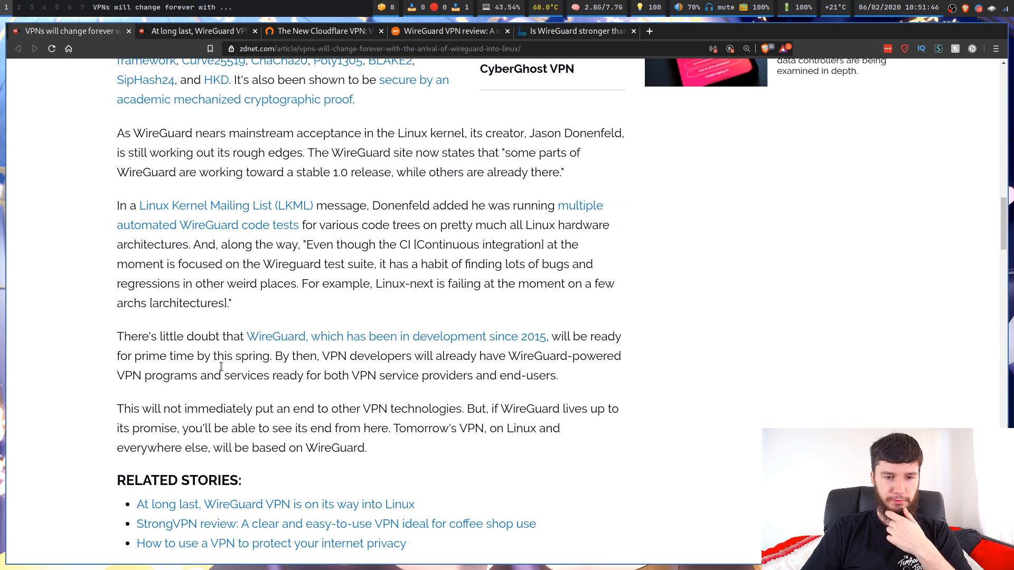
mouse_move(341, 353)
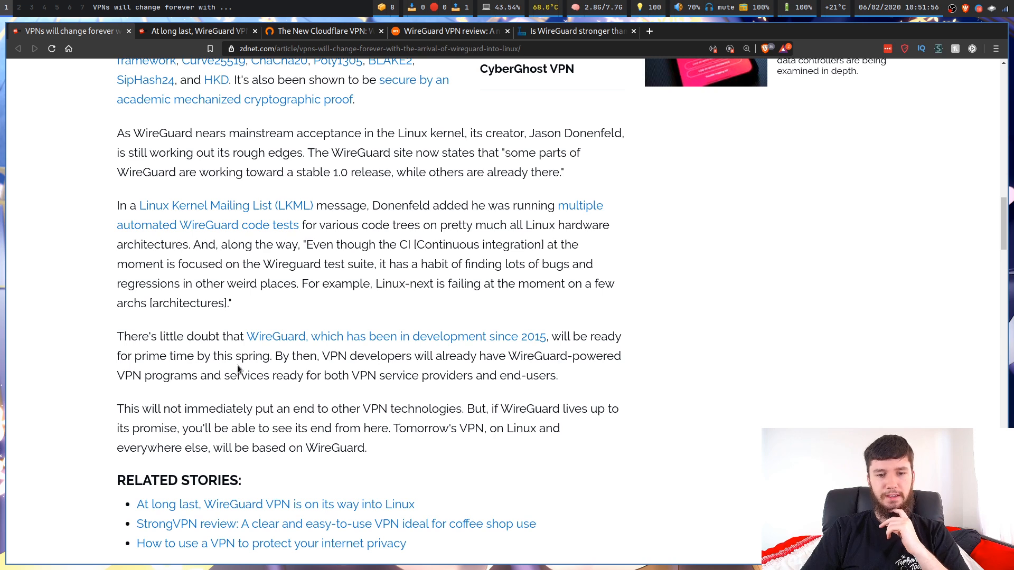
mouse_move(457, 374)
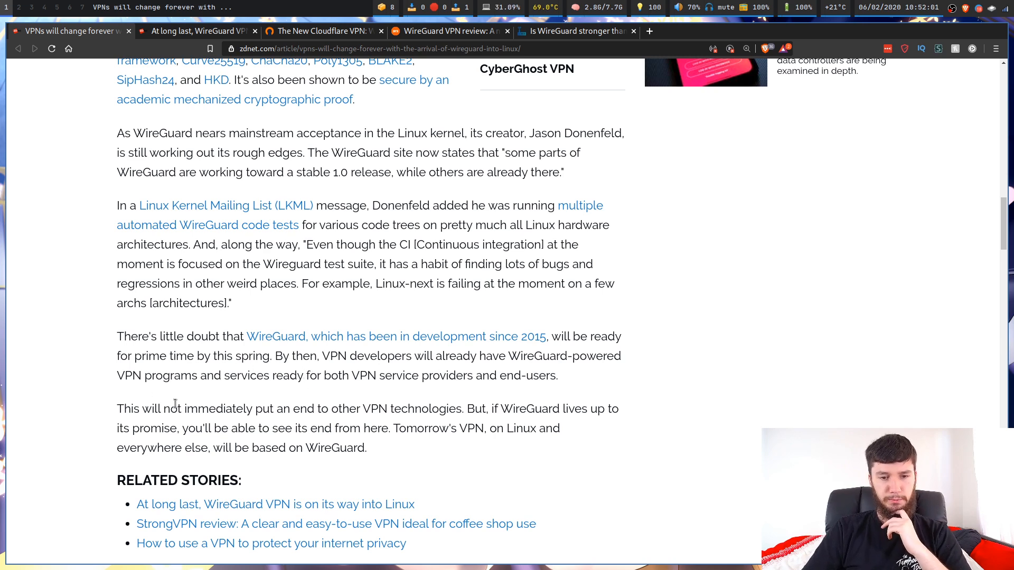
scroll("down", 3)
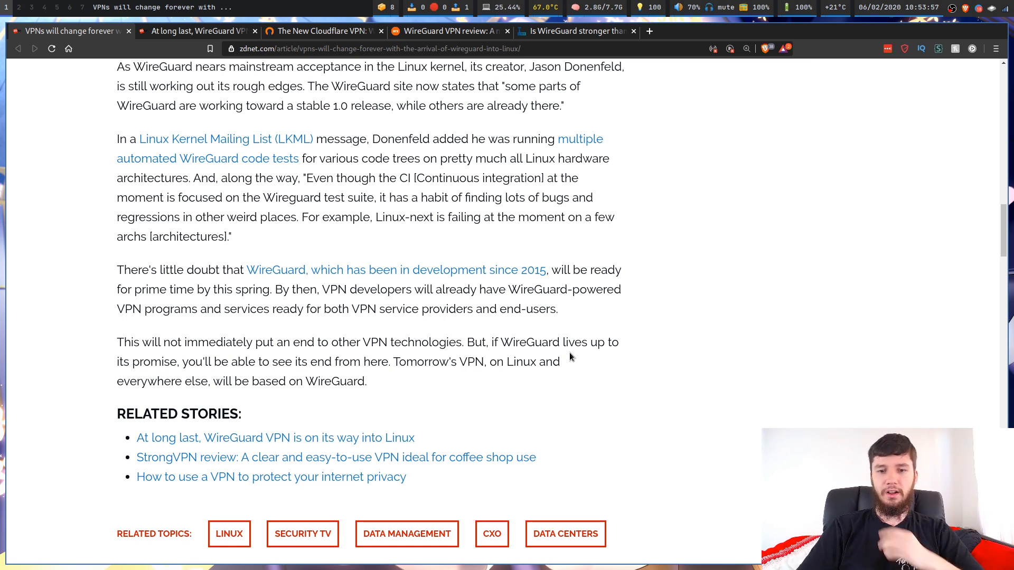
mouse_move(400, 246)
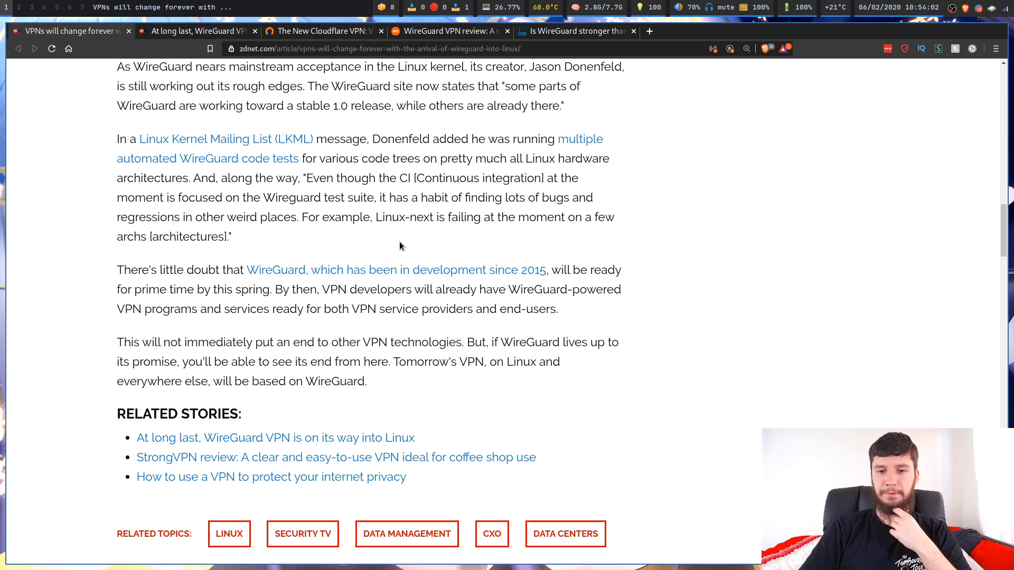
mouse_move(255, 318)
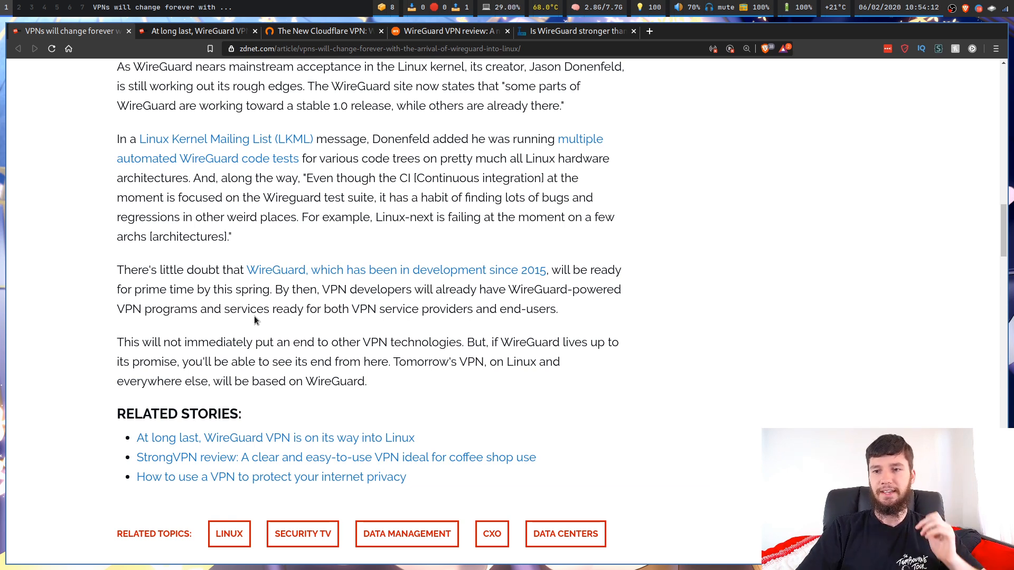
mouse_move(278, 190)
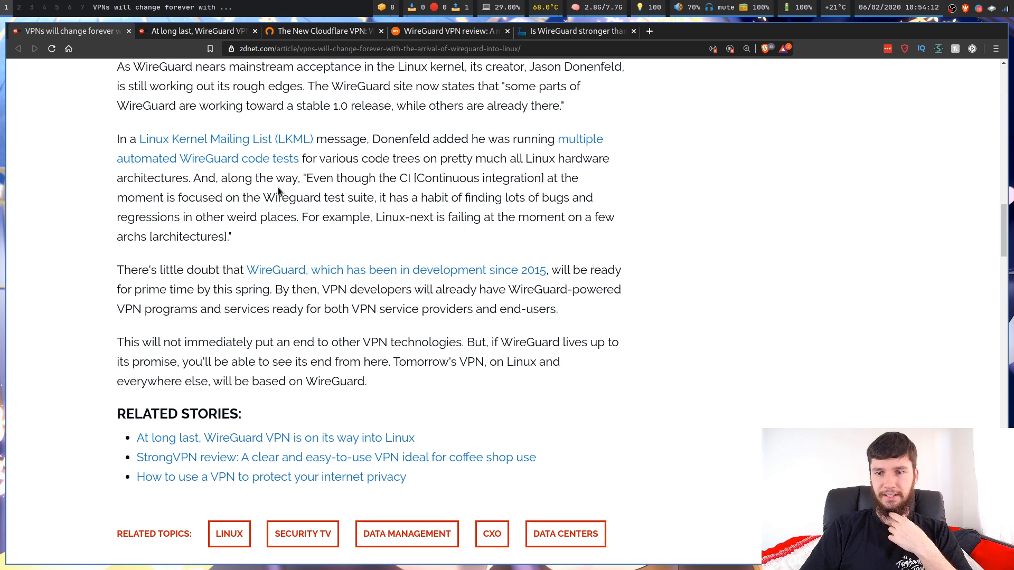
mouse_move(671, 78)
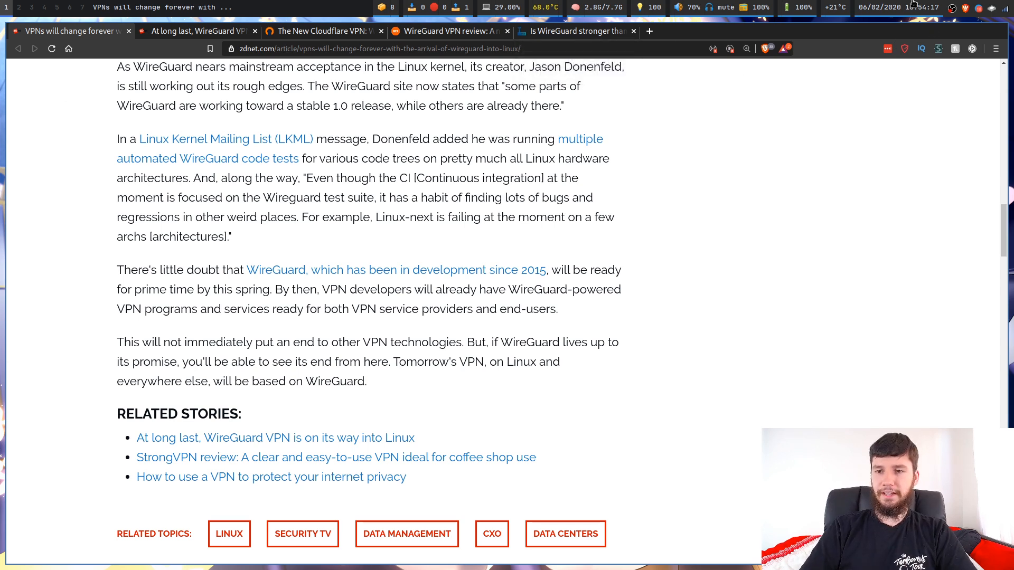
left_click(1006, 7)
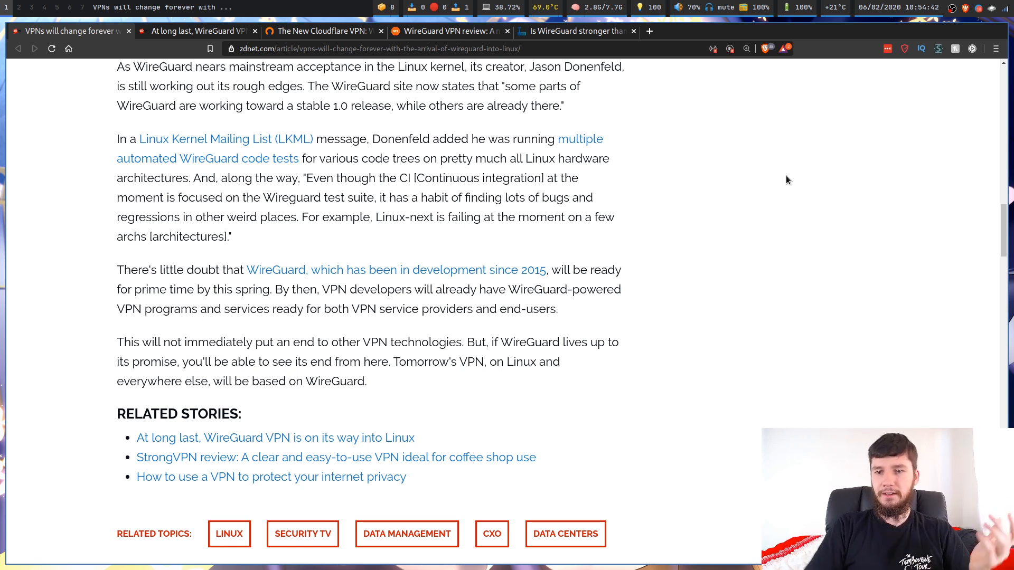
left_click(1006, 7)
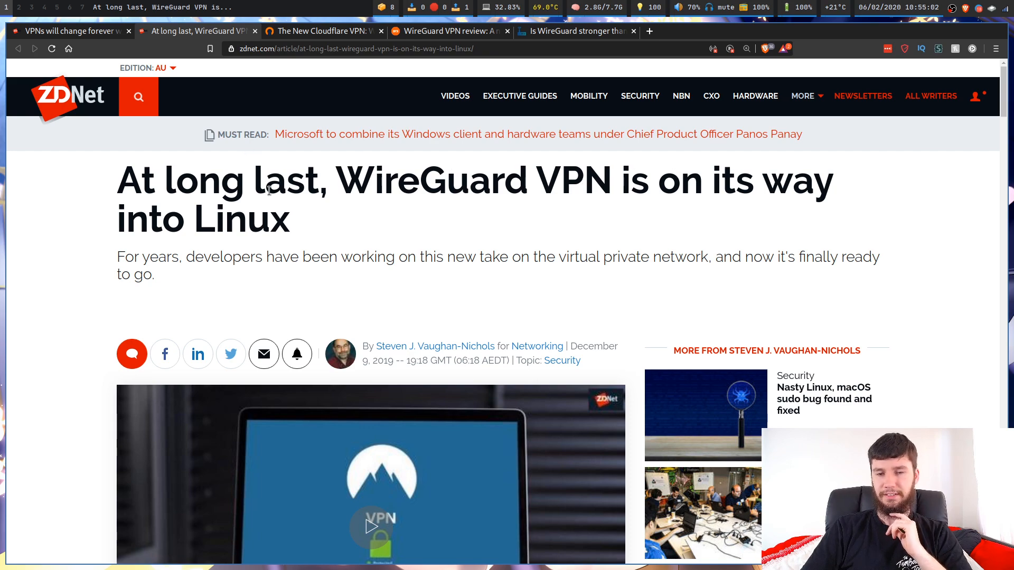
Scroll to the Zinc library dispute, Torvalds' support quote and the crypto API compromise
scroll("down", 3)
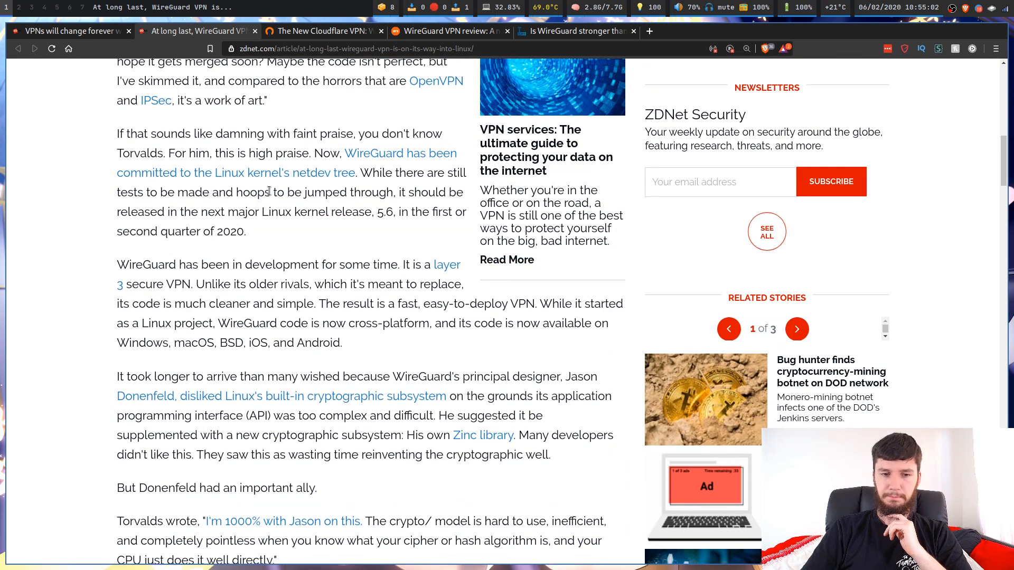
scroll("down", 3)
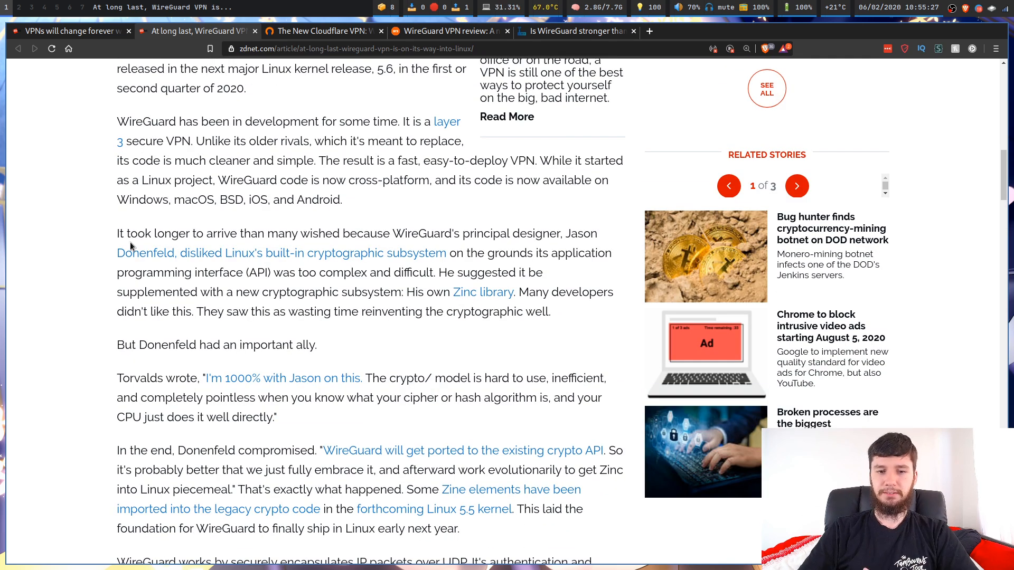
mouse_move(482, 228)
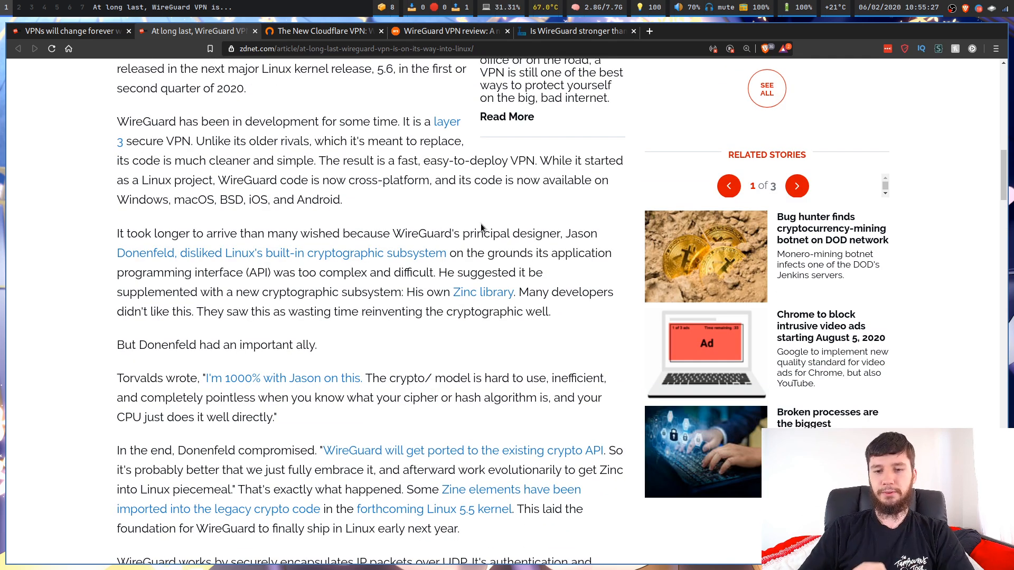
mouse_move(246, 267)
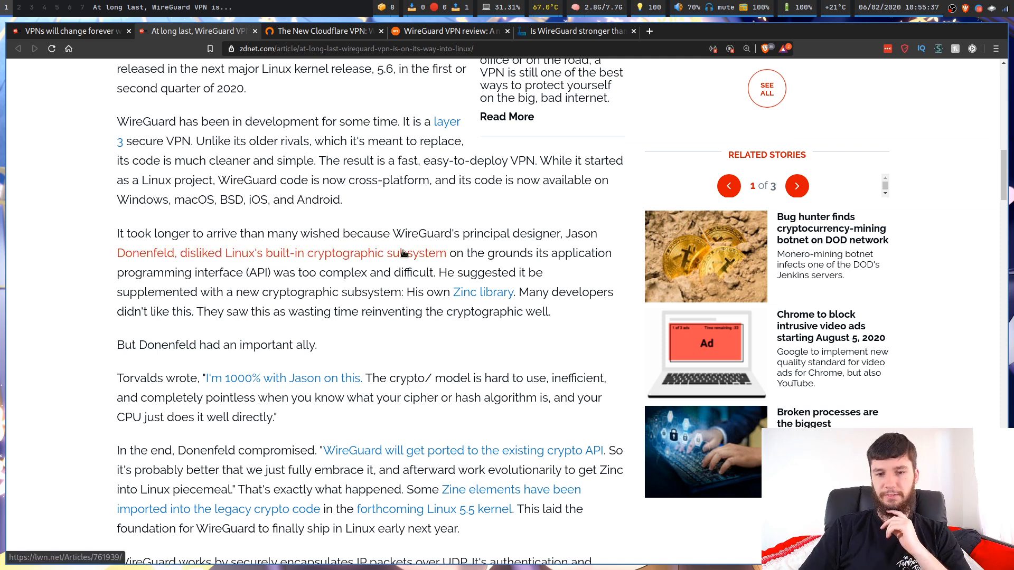
mouse_move(259, 287)
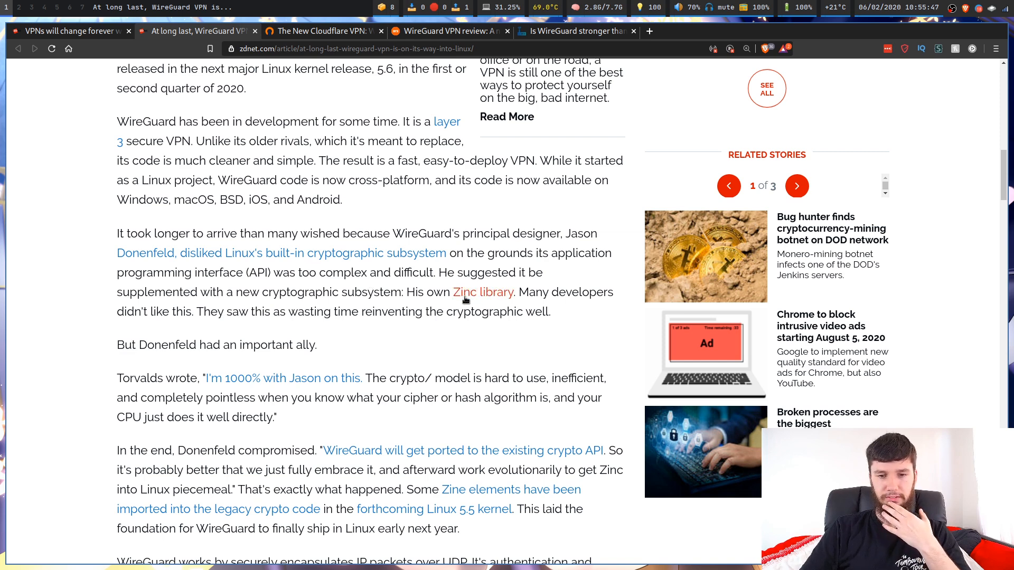
mouse_move(503, 294)
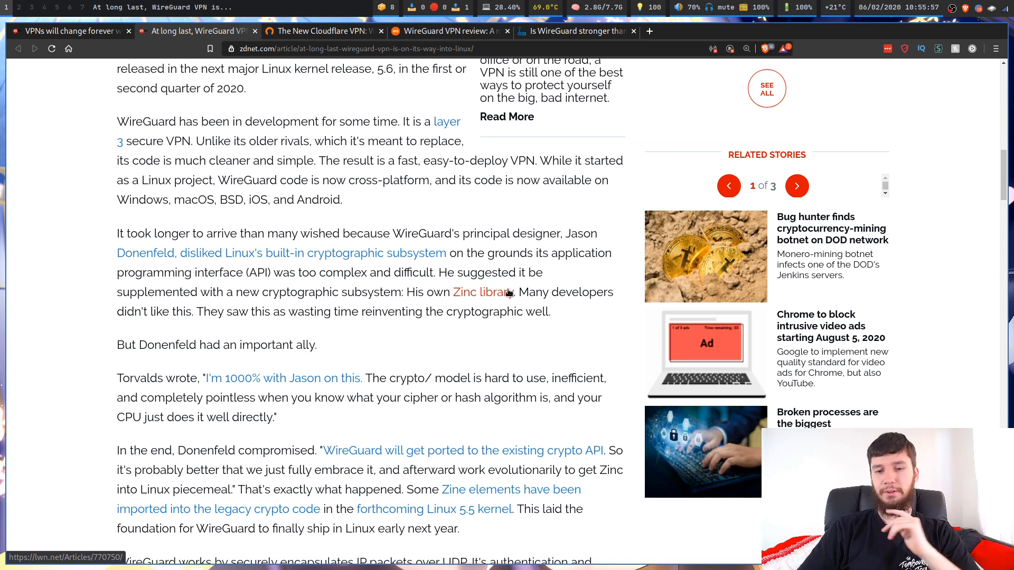
mouse_move(325, 306)
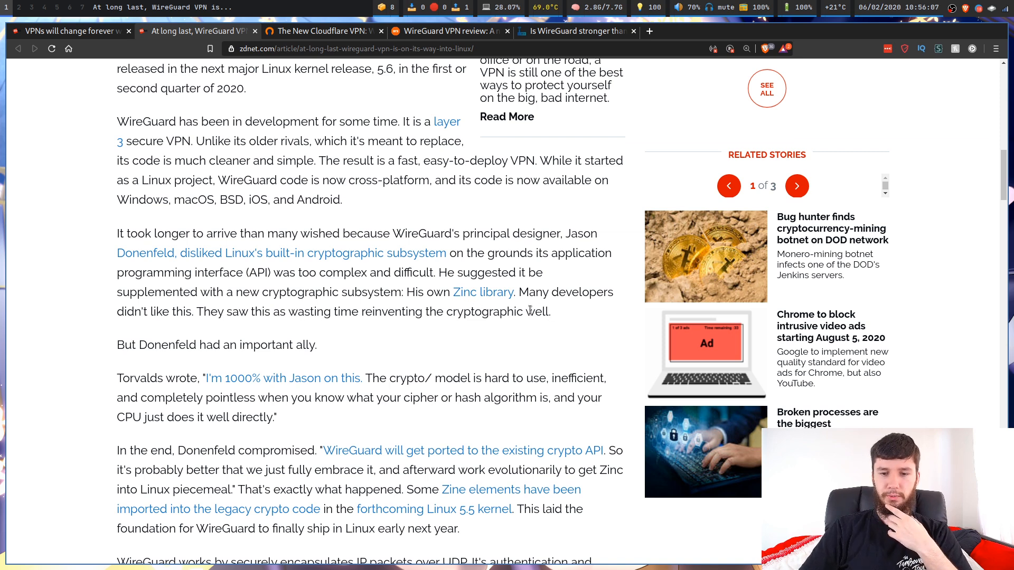
mouse_move(524, 308)
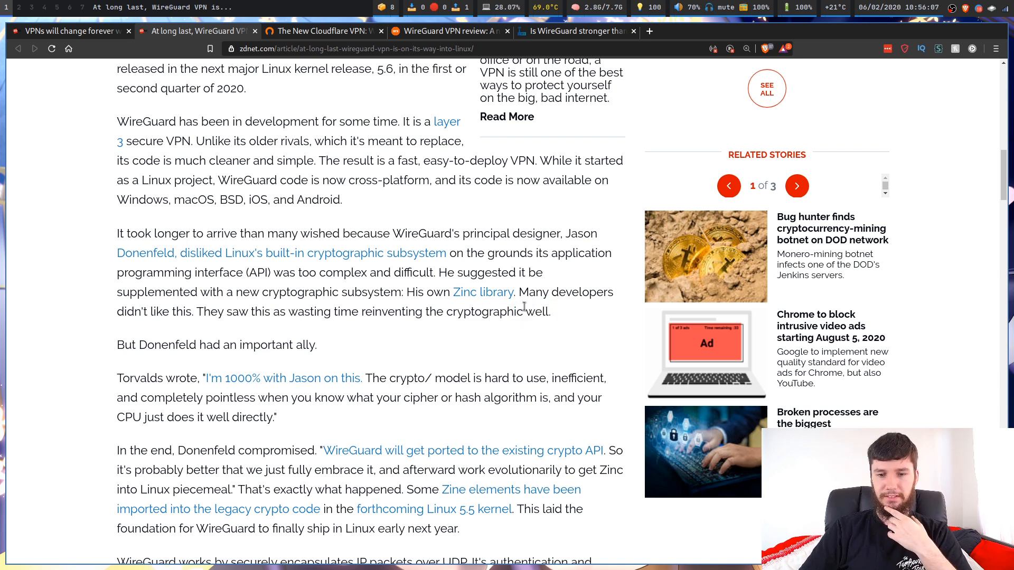
scroll("down", 3)
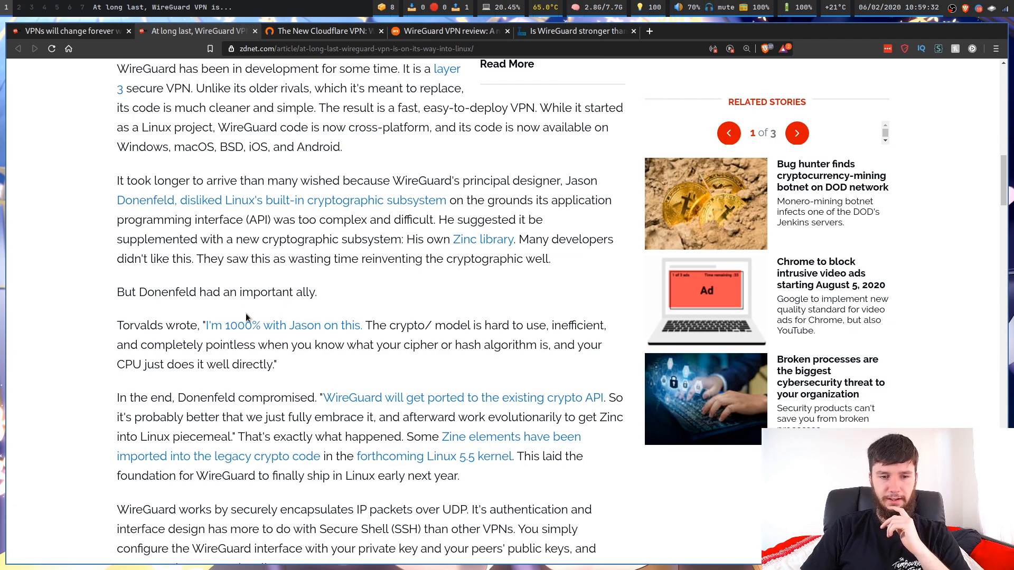
mouse_move(324, 329)
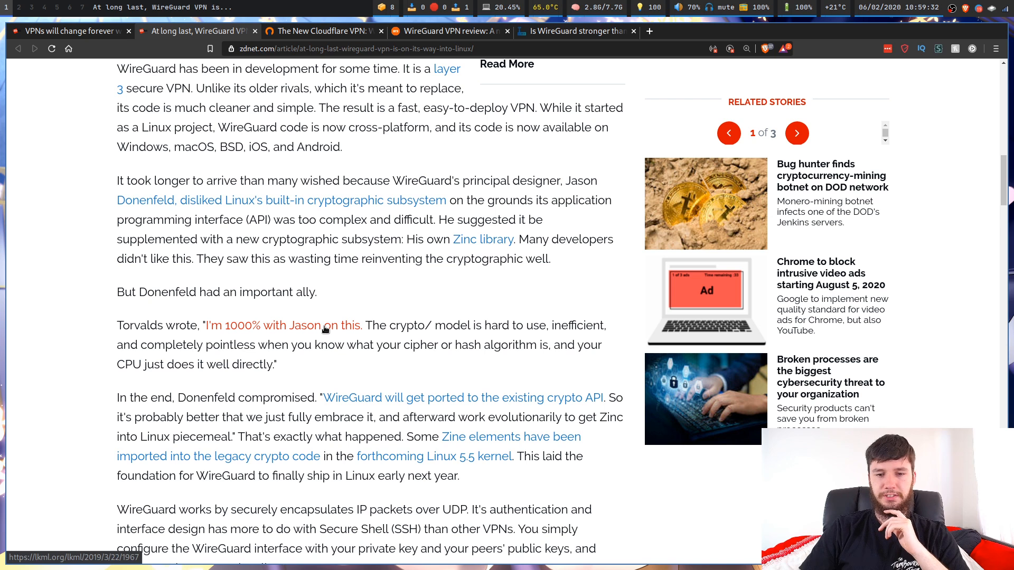
left_click_drag(418, 325, 457, 325)
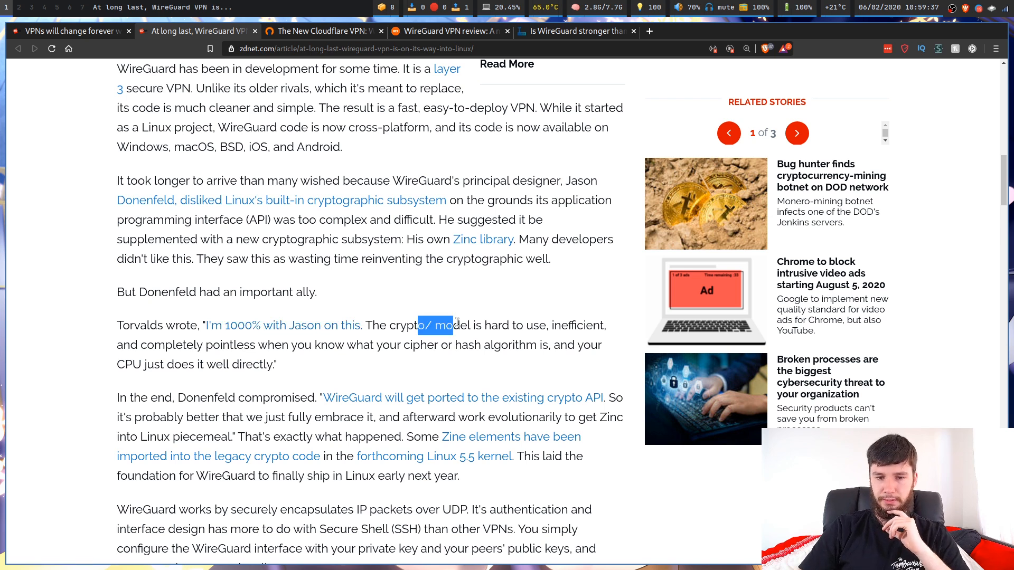
left_click(545, 322)
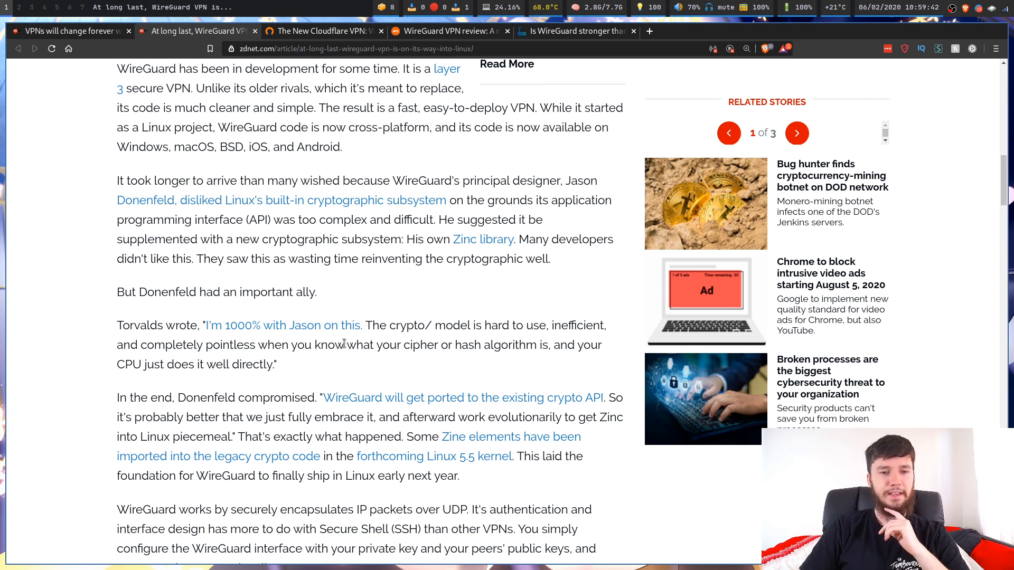
mouse_move(356, 365)
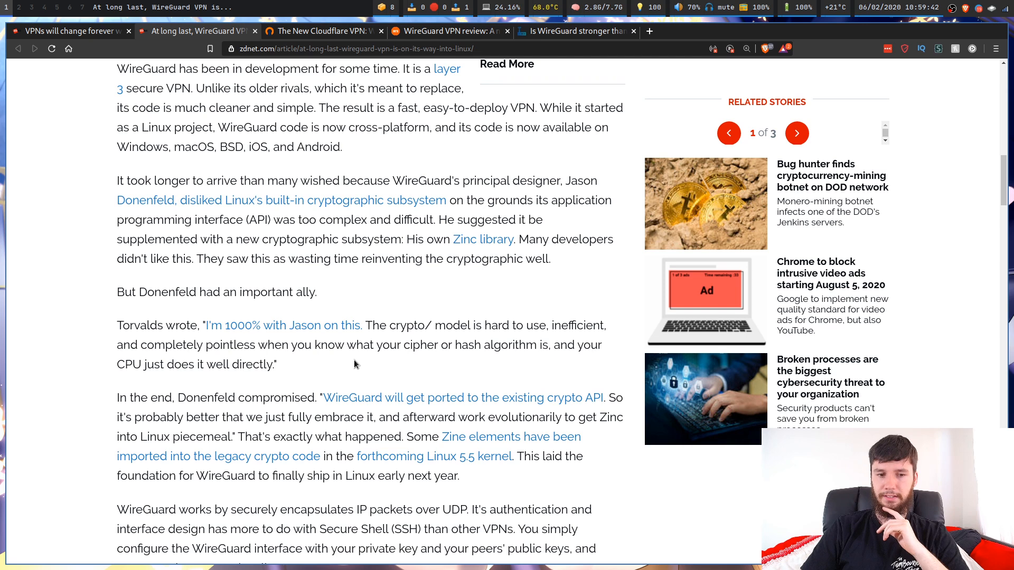
scroll("down", 3)
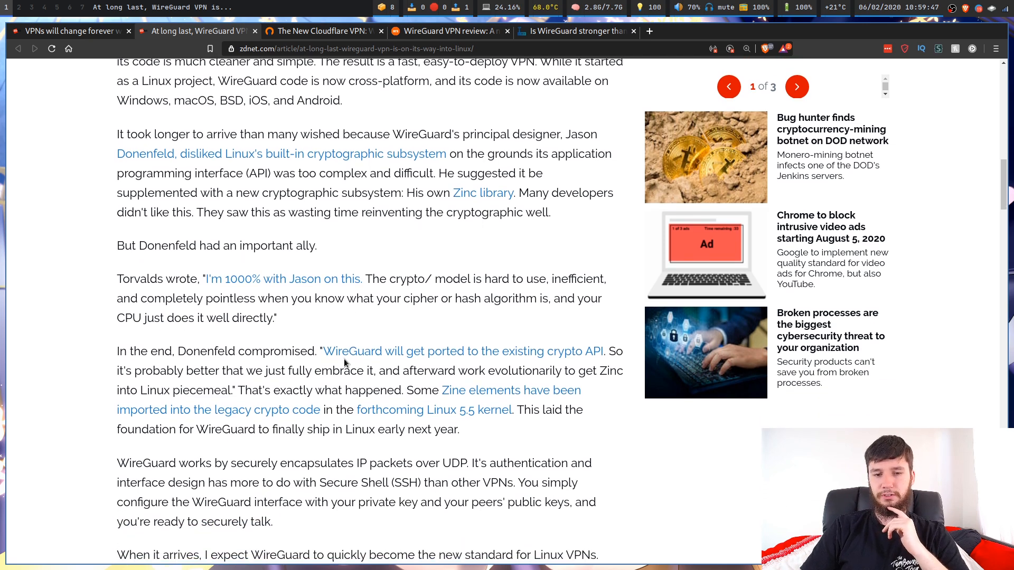
mouse_move(581, 358)
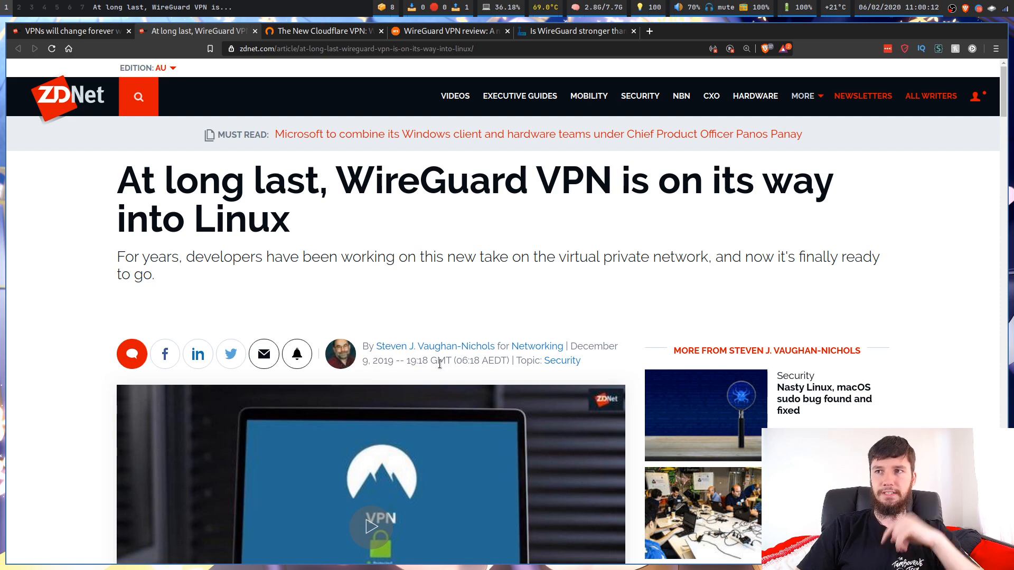
Scroll to the UDP/SSH-style configuration paragraph and the Linux VPN standard prediction
scroll("down", 3)
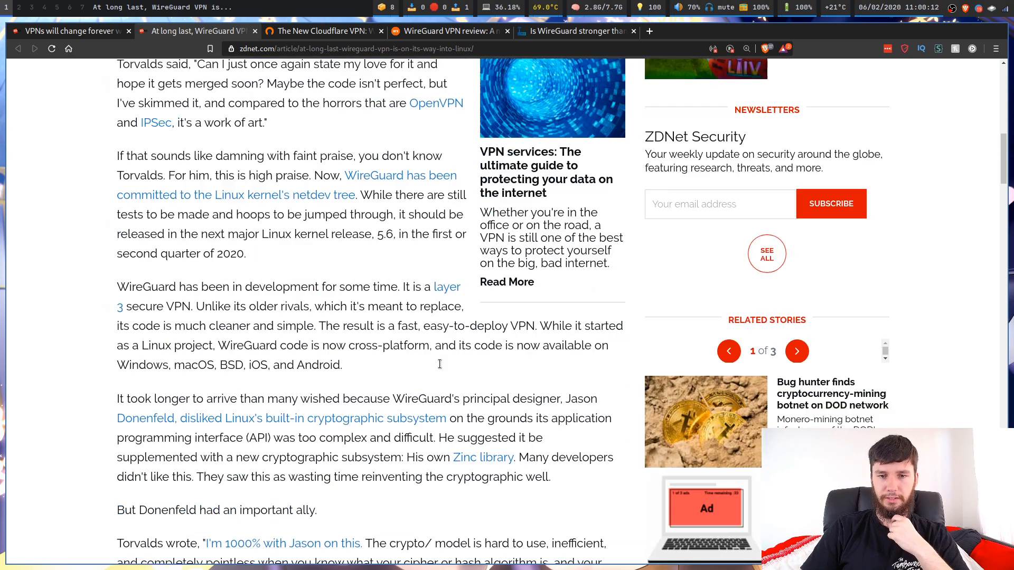
scroll("down", 3)
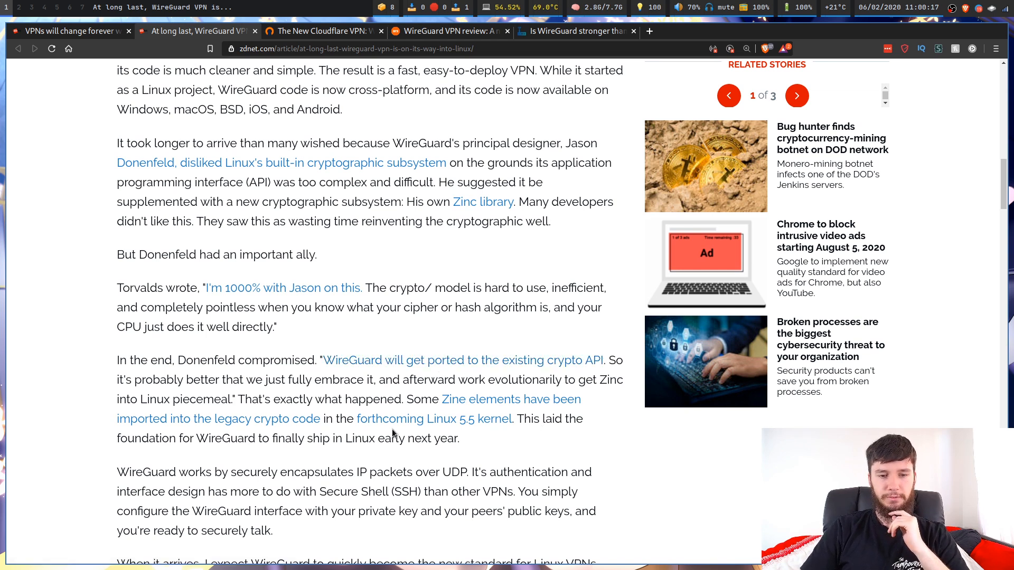
mouse_move(377, 458)
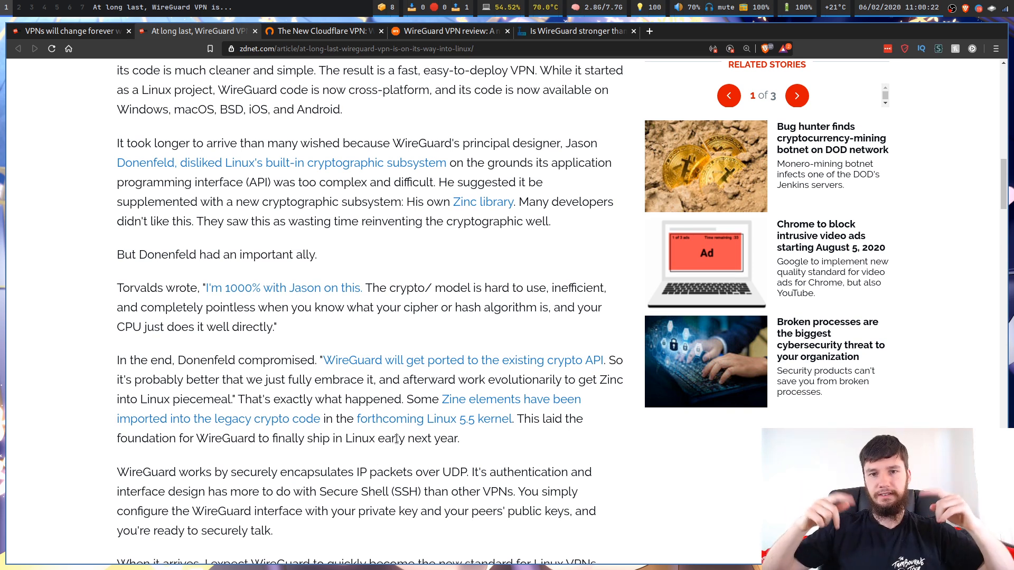
scroll("down", 3)
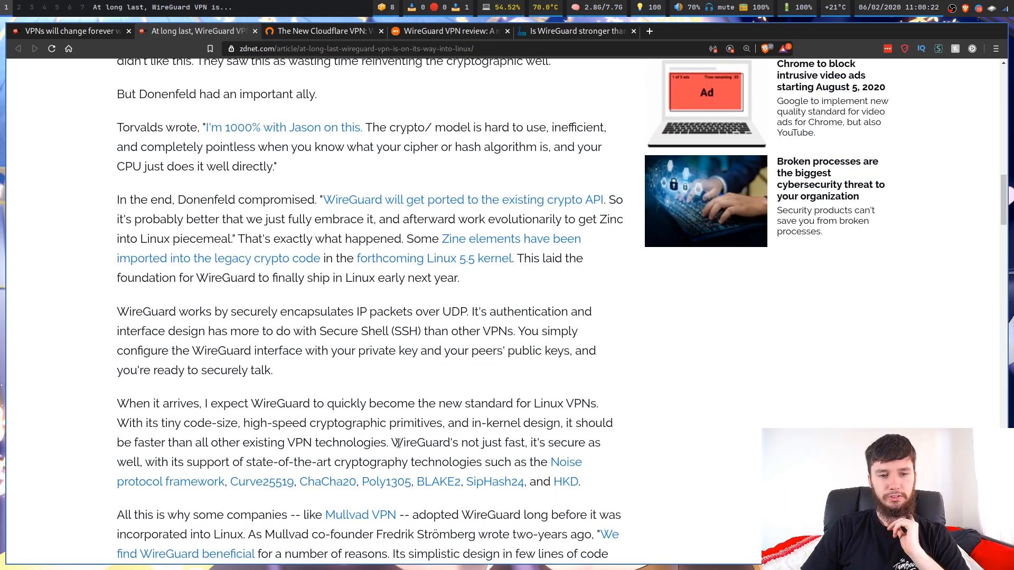
mouse_move(269, 311)
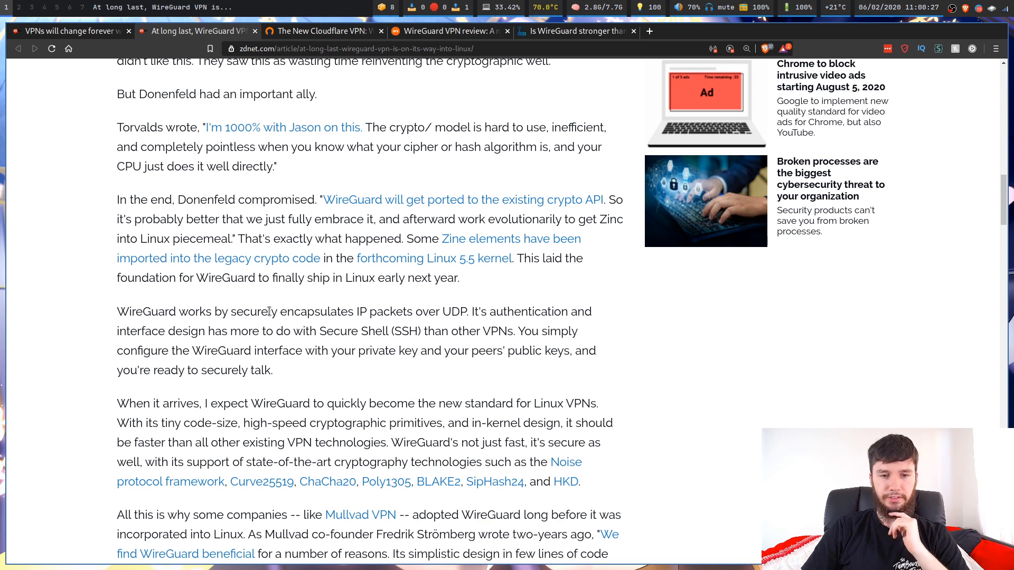
mouse_move(454, 311)
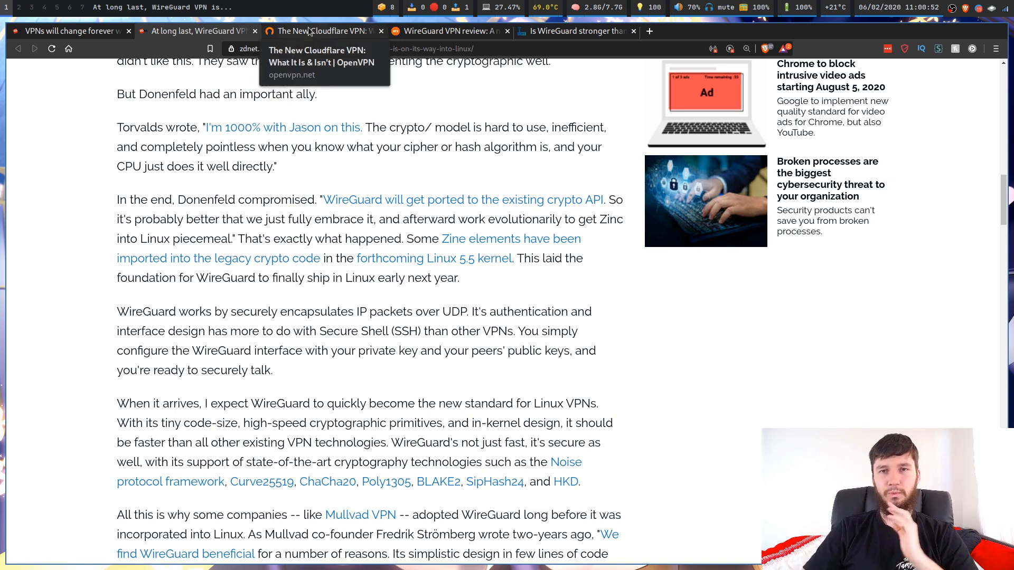
Flip through the OpenVPN, ZDNet and Ars Technica tabs in turn
left_click(323, 31)
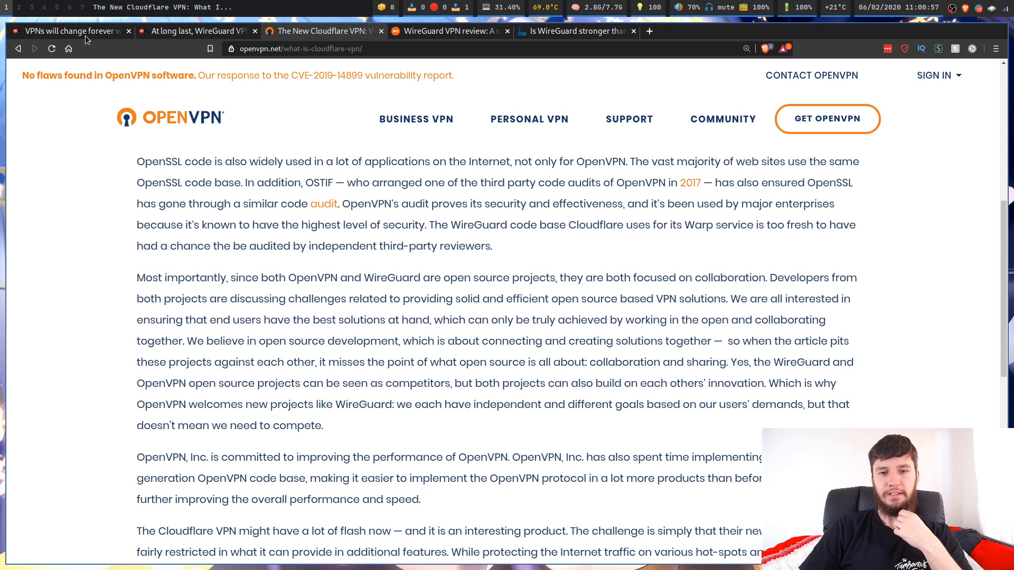
left_click(71, 30)
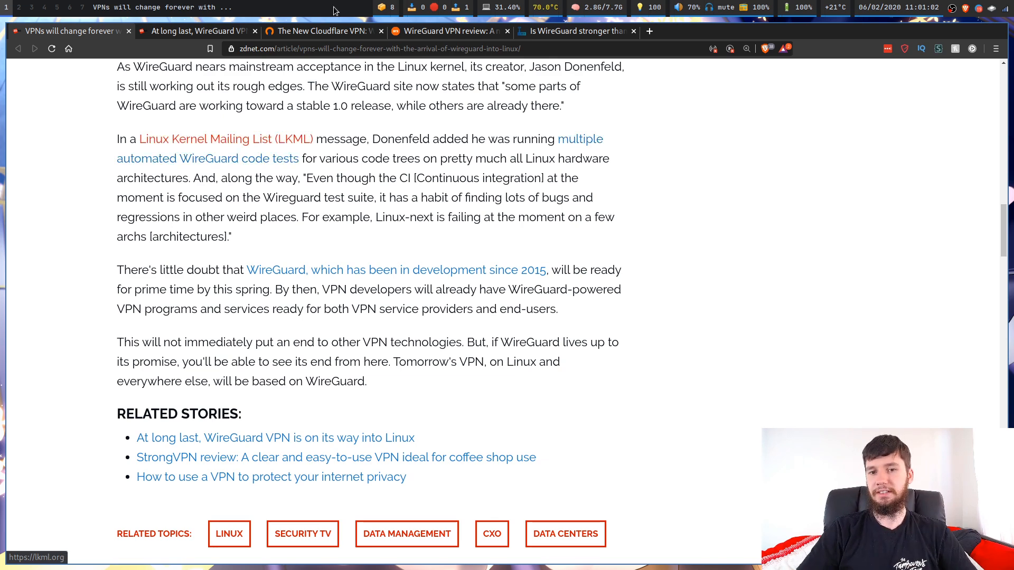
left_click(450, 31)
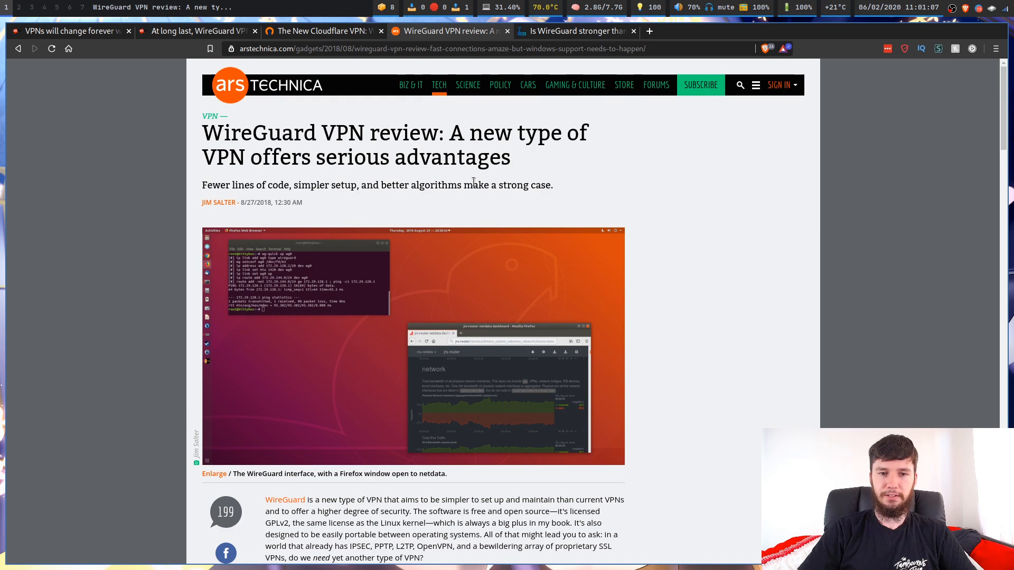
left_click(575, 31)
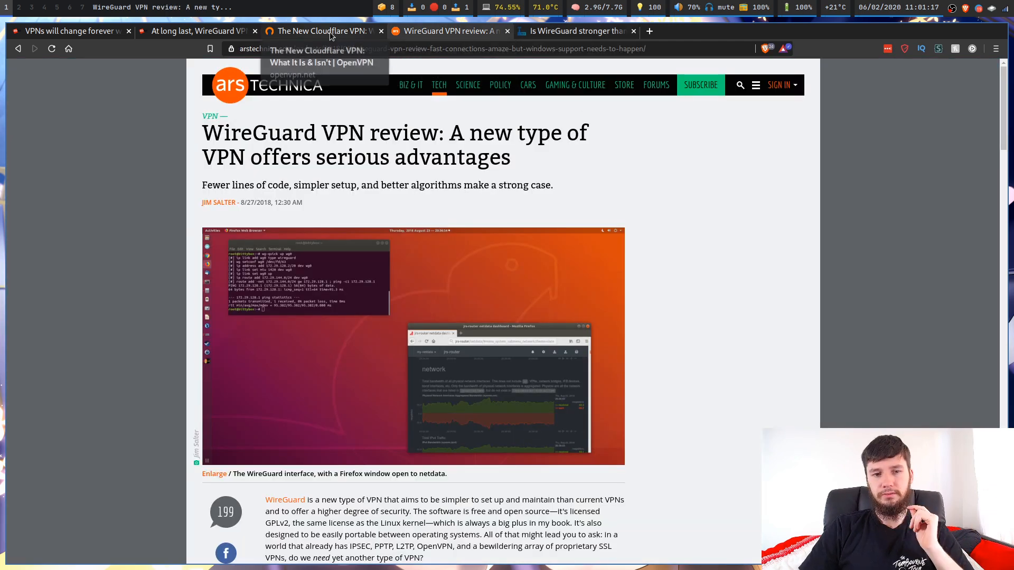
Return to the OpenVPN Cloudflare post and scroll to the open source collaboration paragraph
left_click(325, 31)
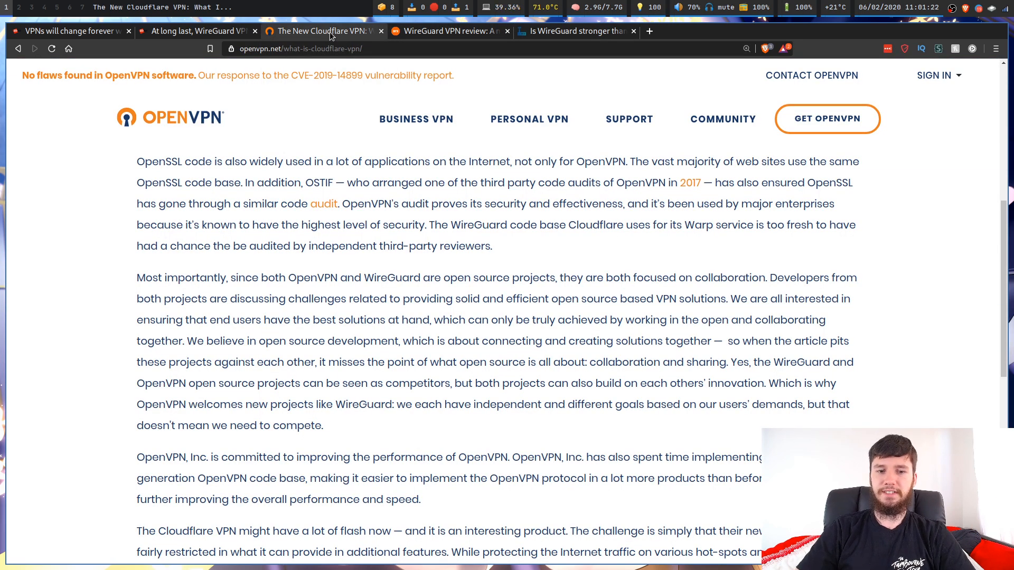
scroll("down", 3)
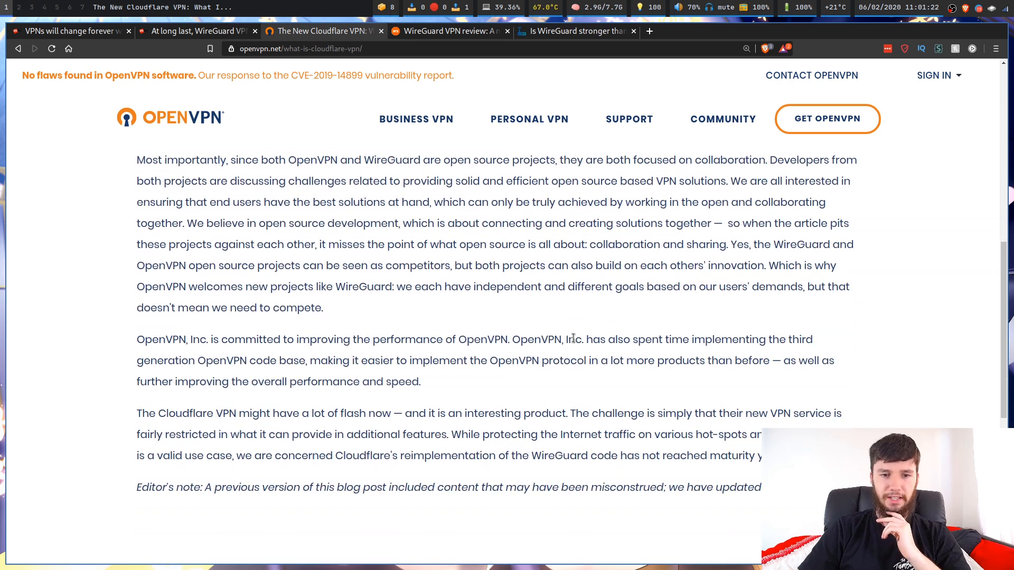
scroll("up", 3)
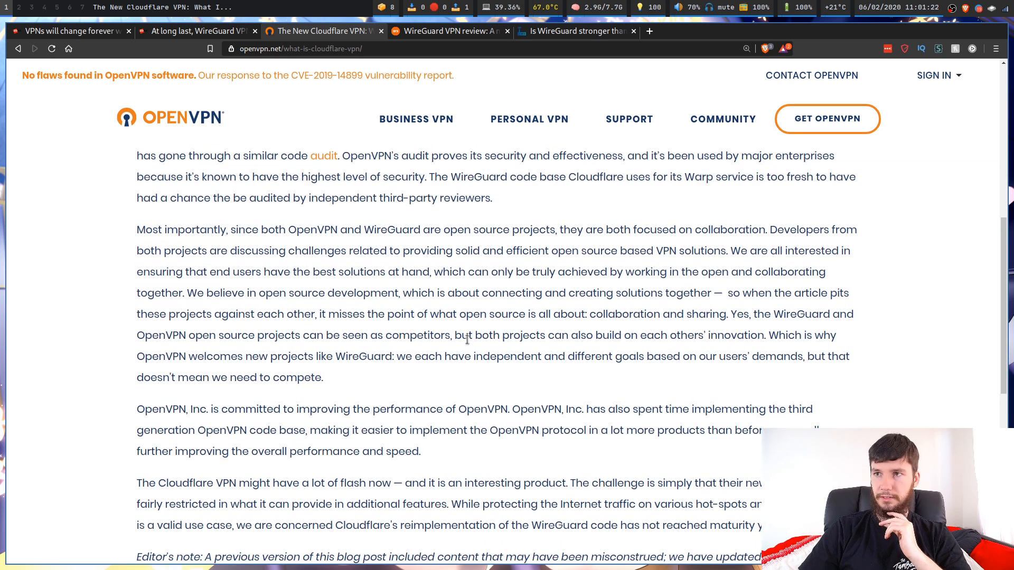
scroll("up", 3)
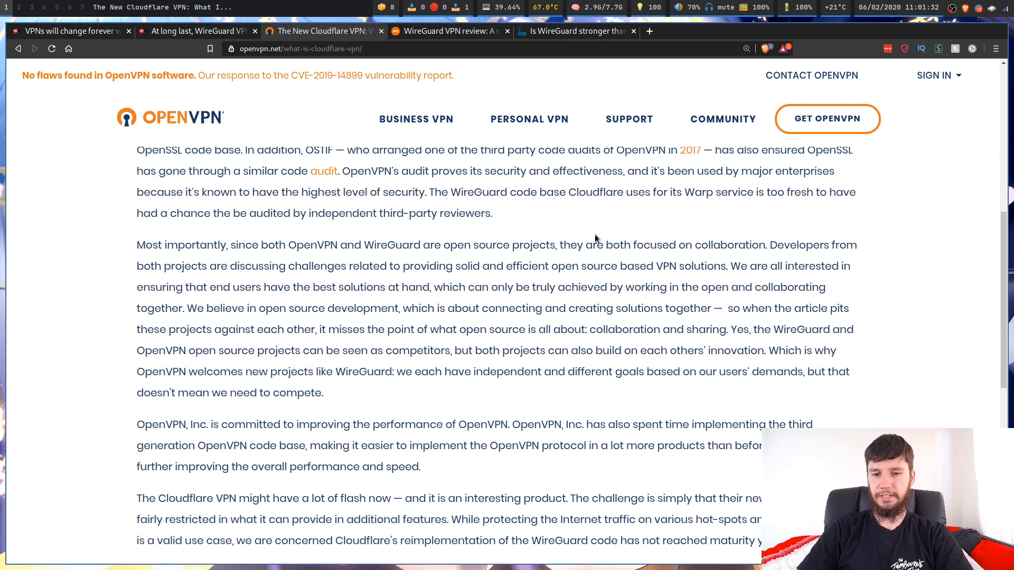
mouse_move(832, 251)
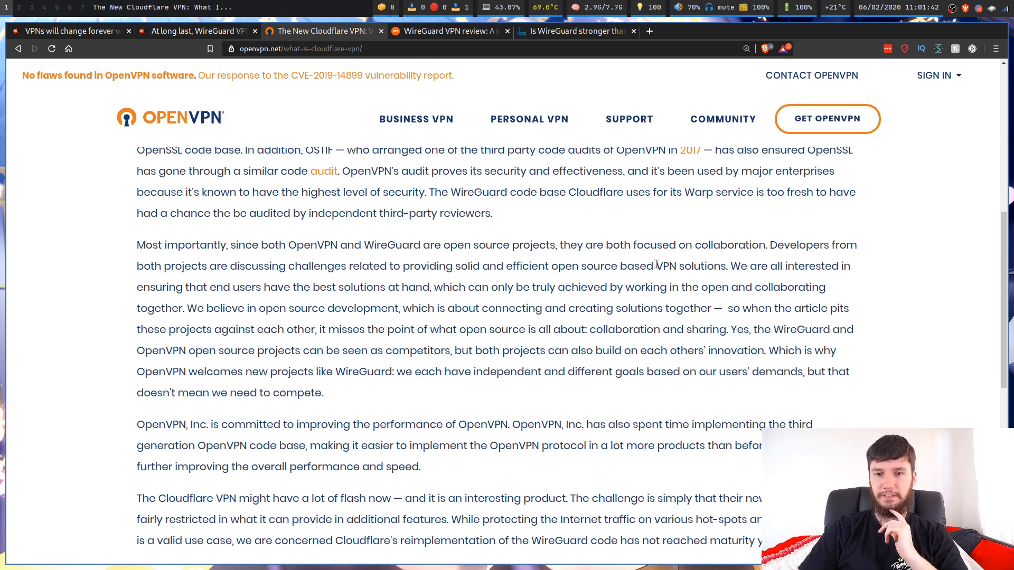
mouse_move(485, 254)
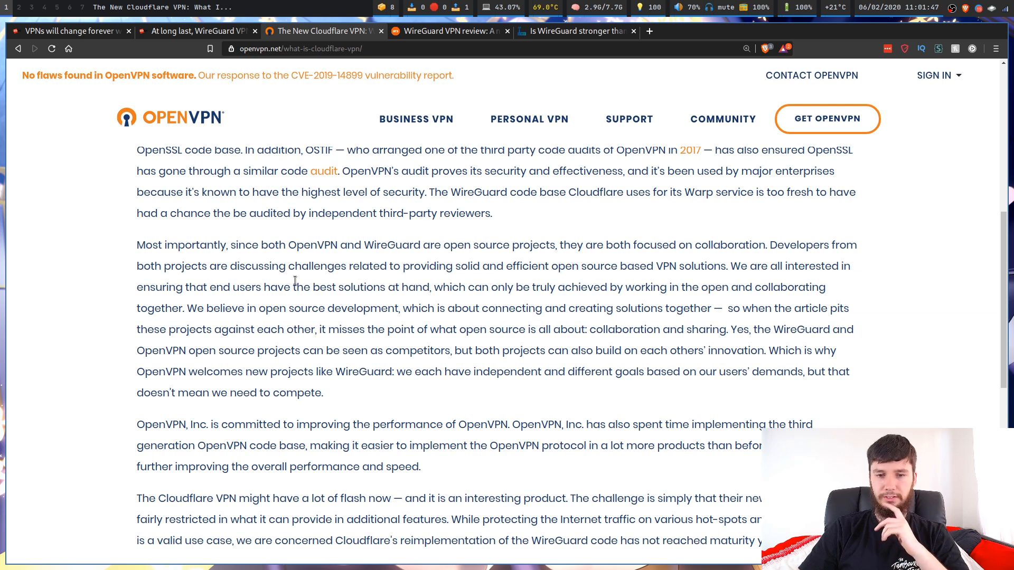
mouse_move(569, 282)
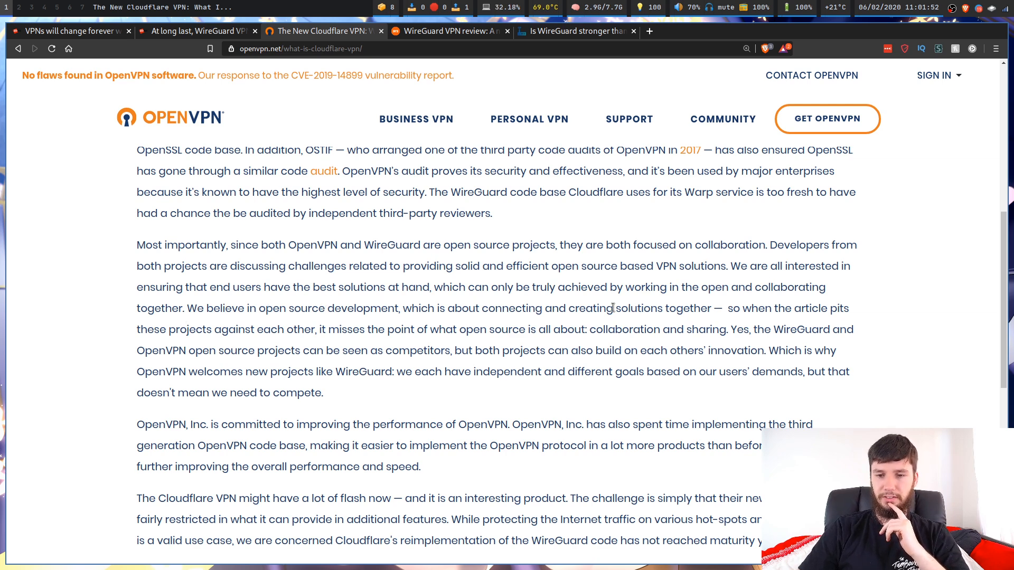
mouse_move(785, 304)
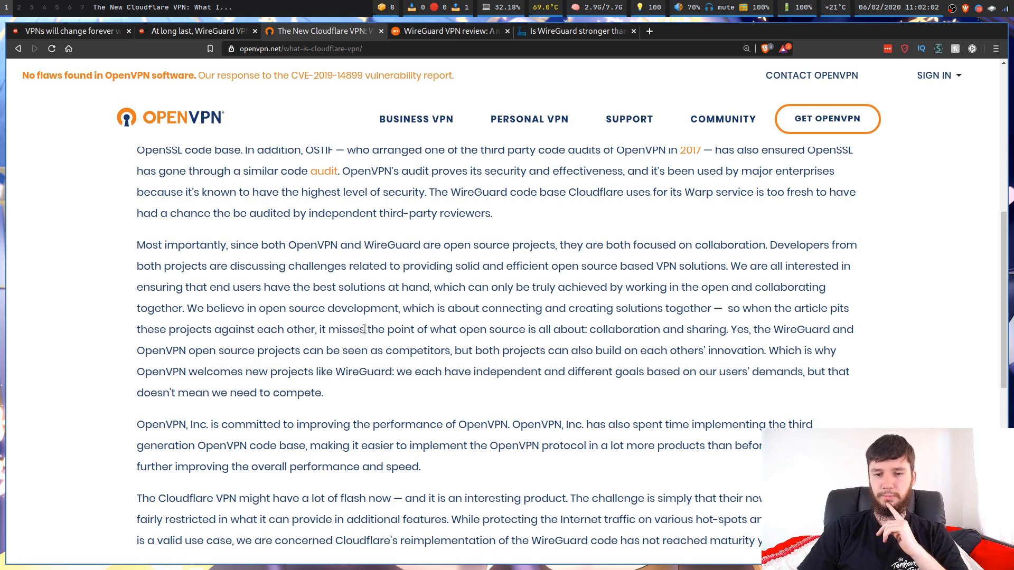
mouse_move(670, 327)
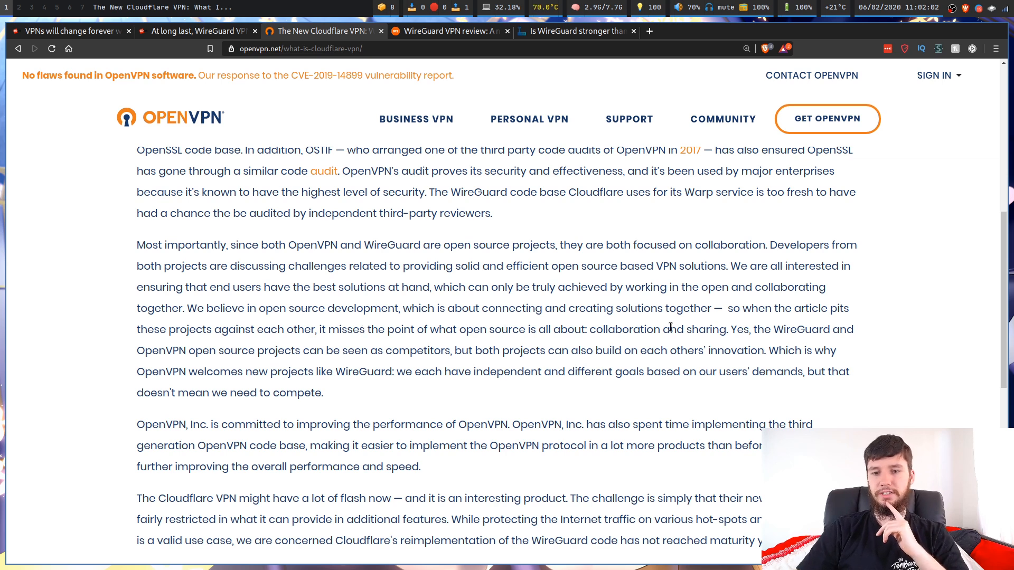
mouse_move(790, 342)
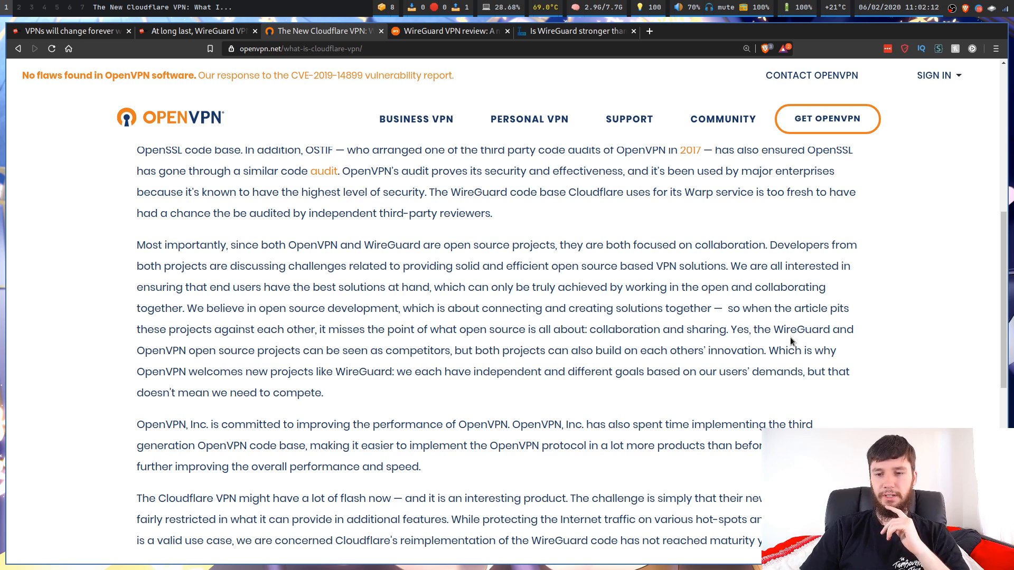
mouse_move(289, 349)
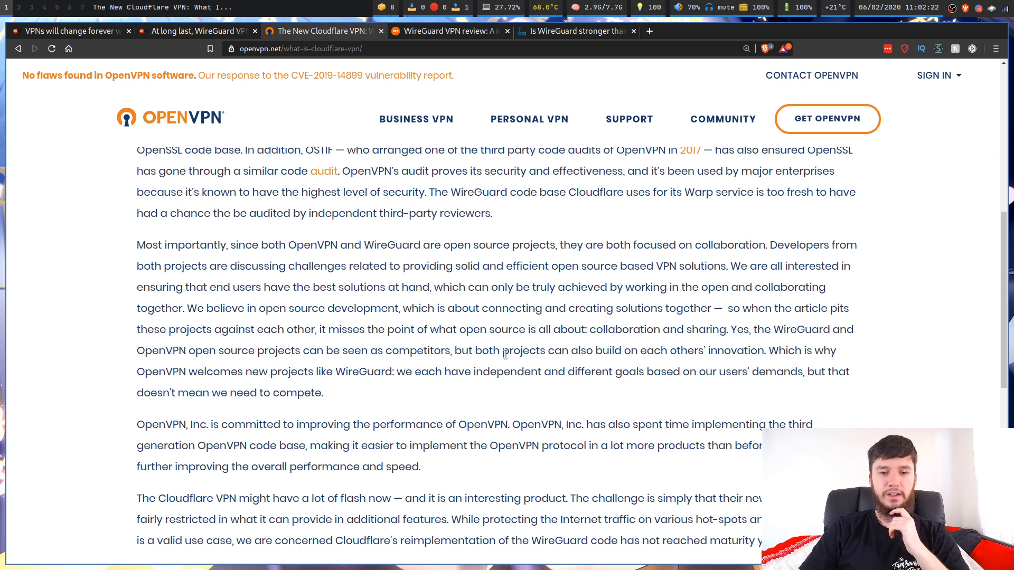
mouse_move(710, 379)
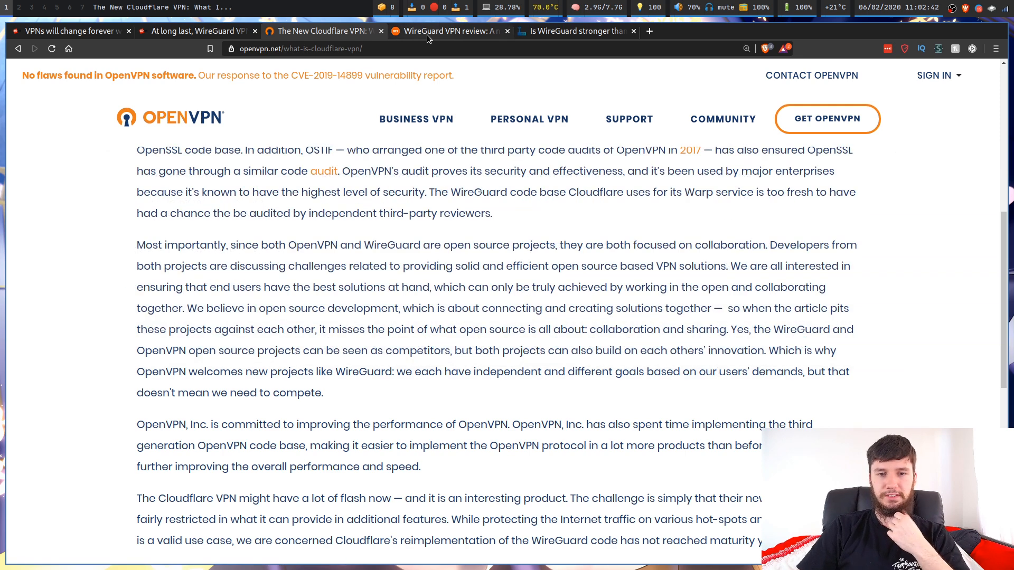
Switch to the Ars Technica WireGuard review tab and scroll into it
left_click(449, 31)
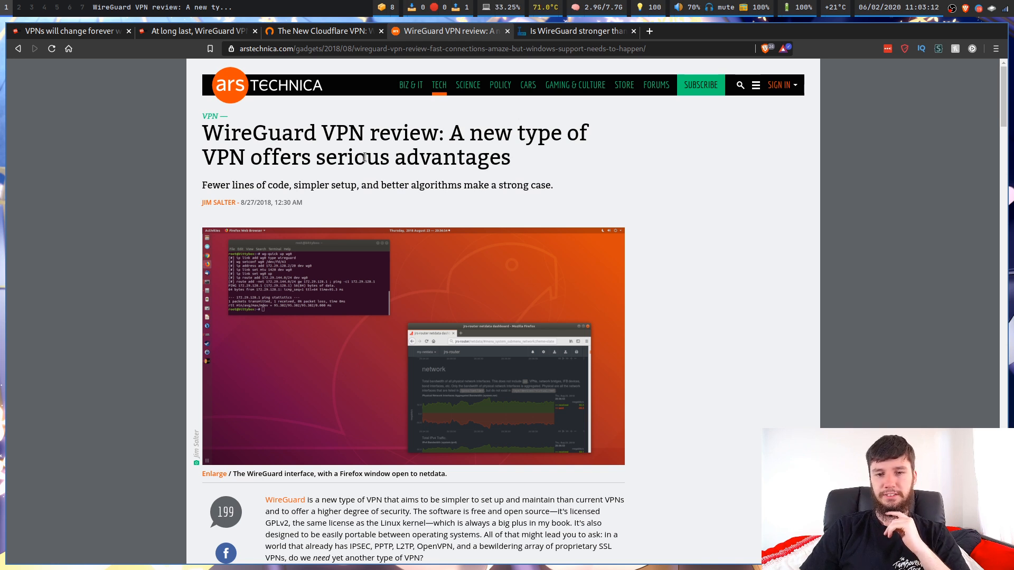
mouse_move(629, 161)
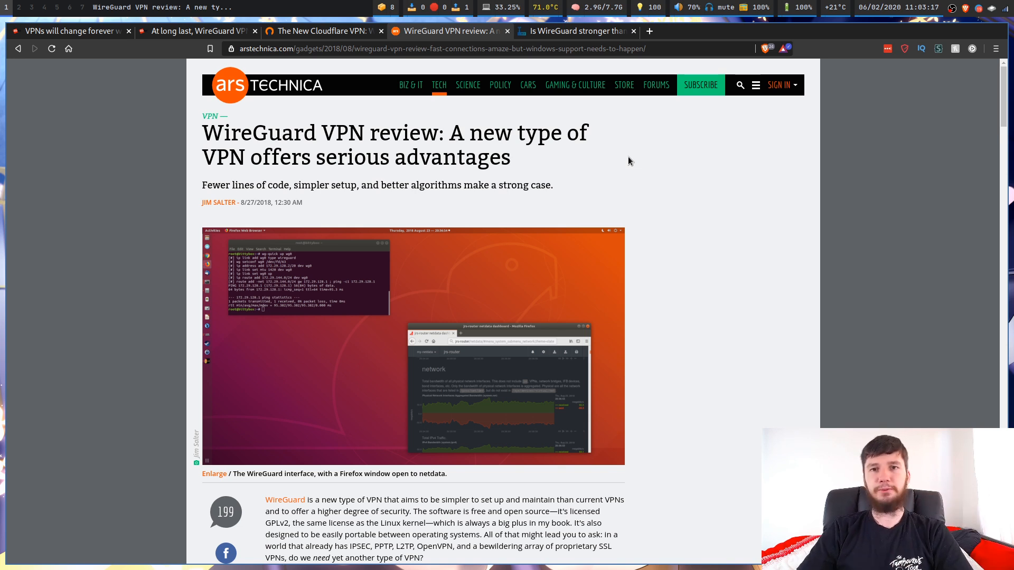
mouse_move(623, 143)
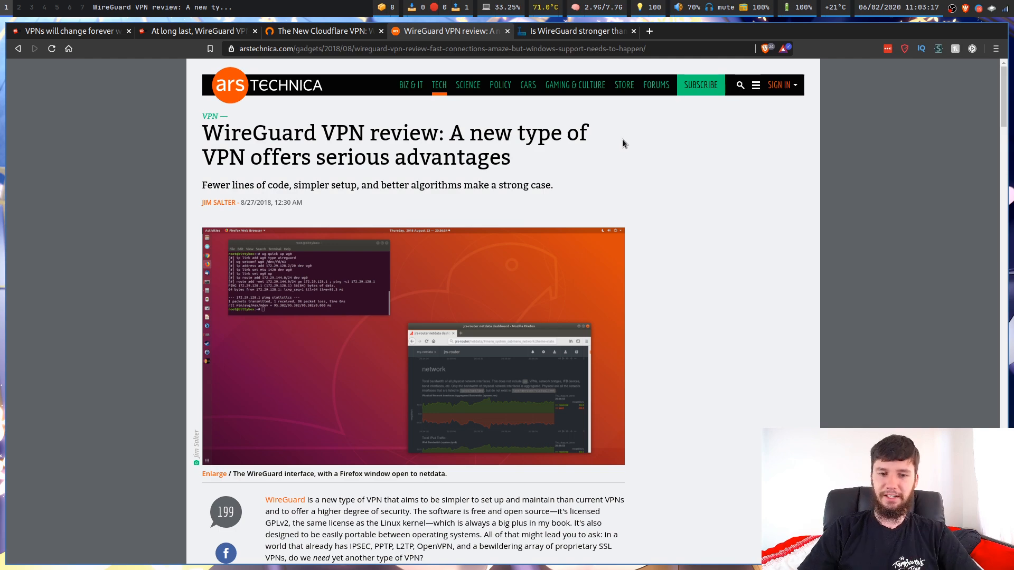
mouse_move(625, 192)
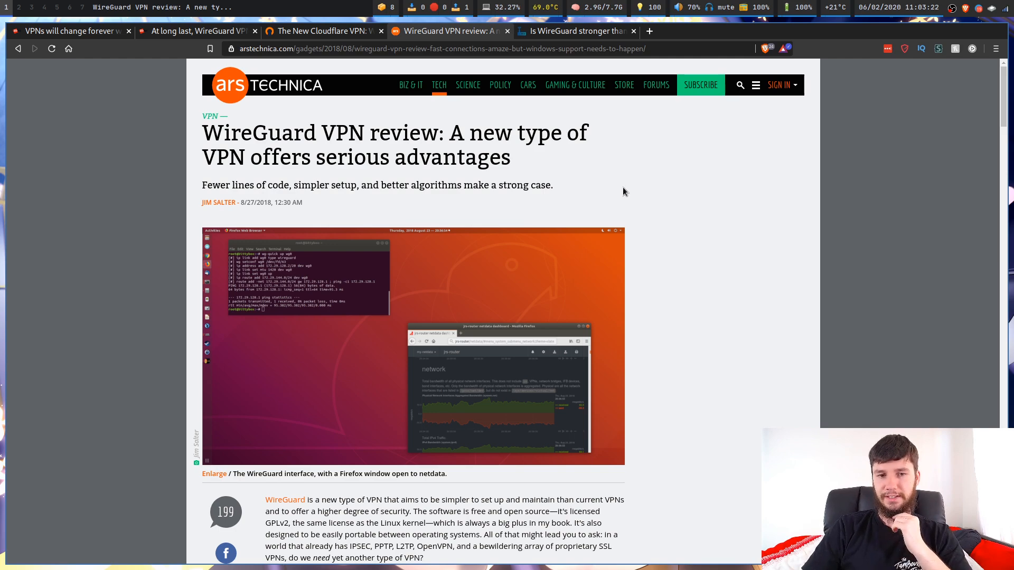
scroll("down", 3)
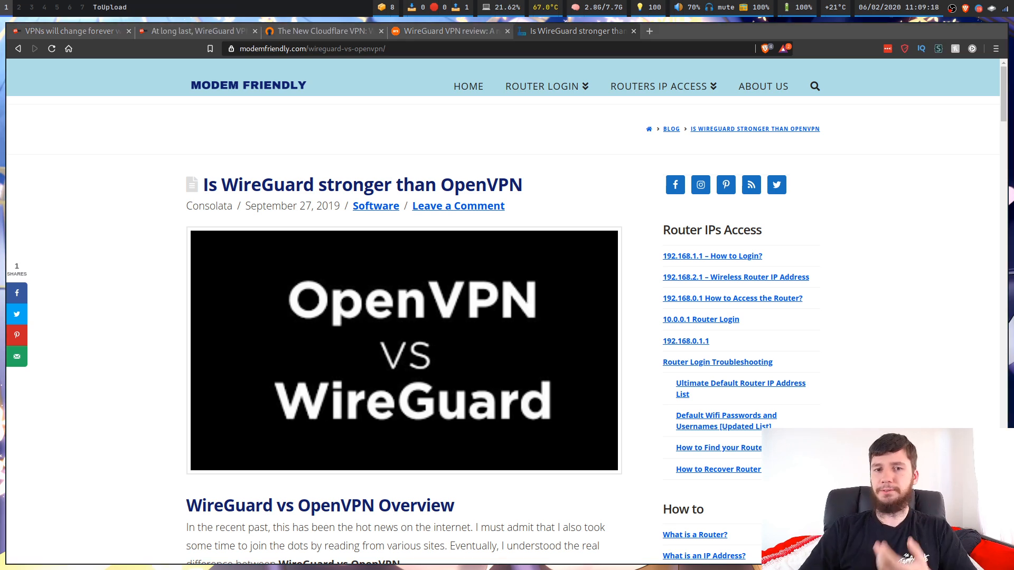
Switch to the Modem Friendly 'Is WireGuard stronger than OpenVPN' tab
left_click(451, 31)
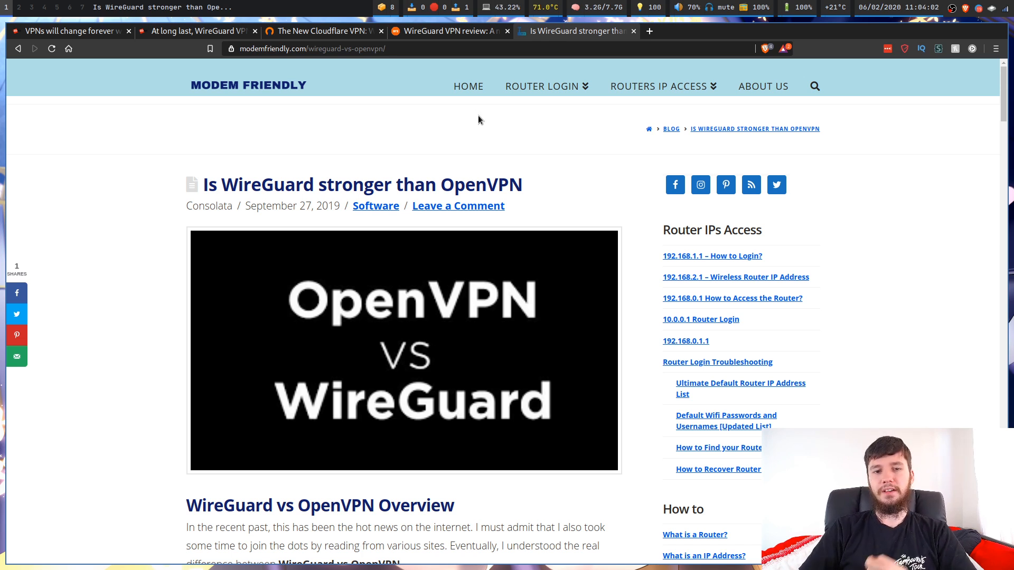
mouse_move(424, 84)
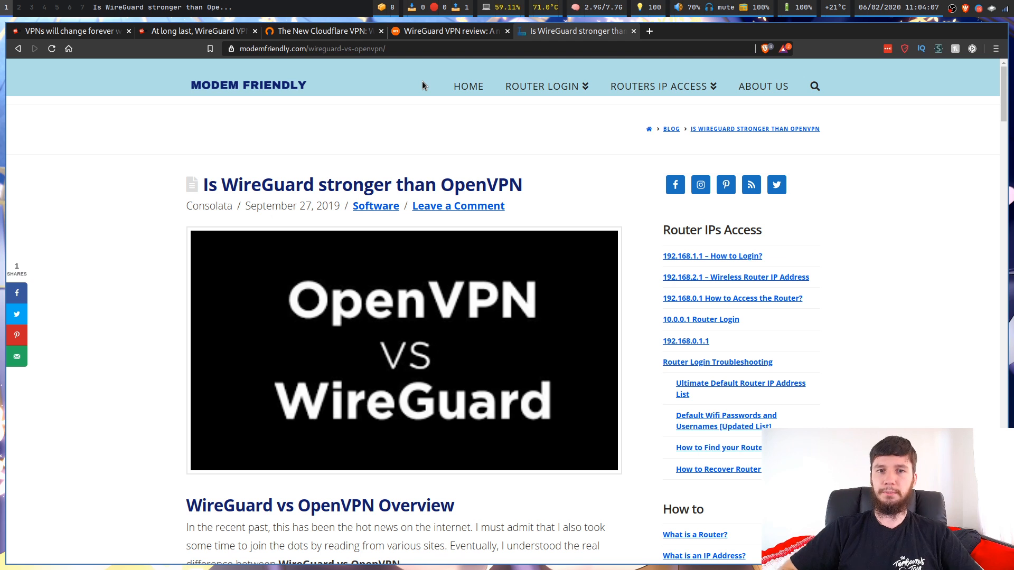